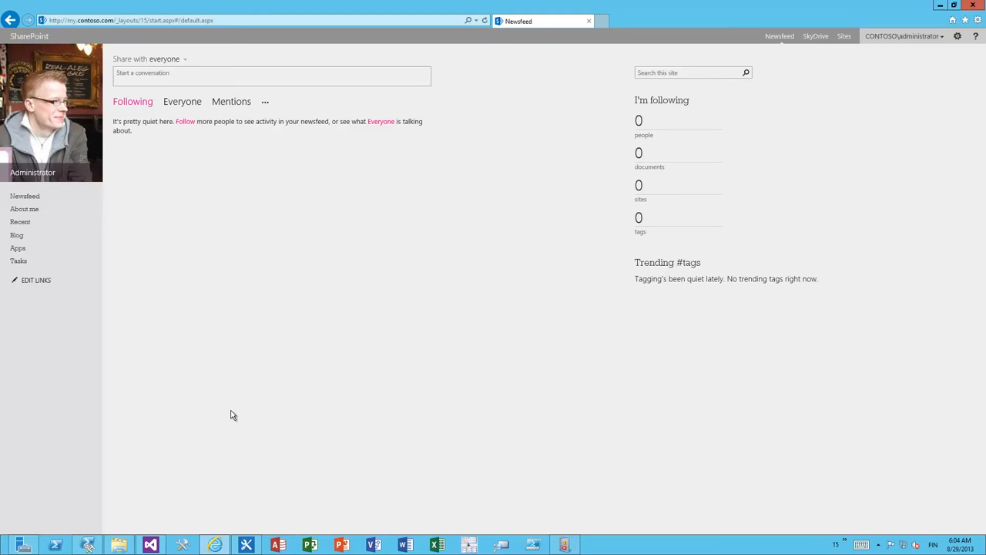
{"action": "mouse_move", "coordinate": [235, 373]}
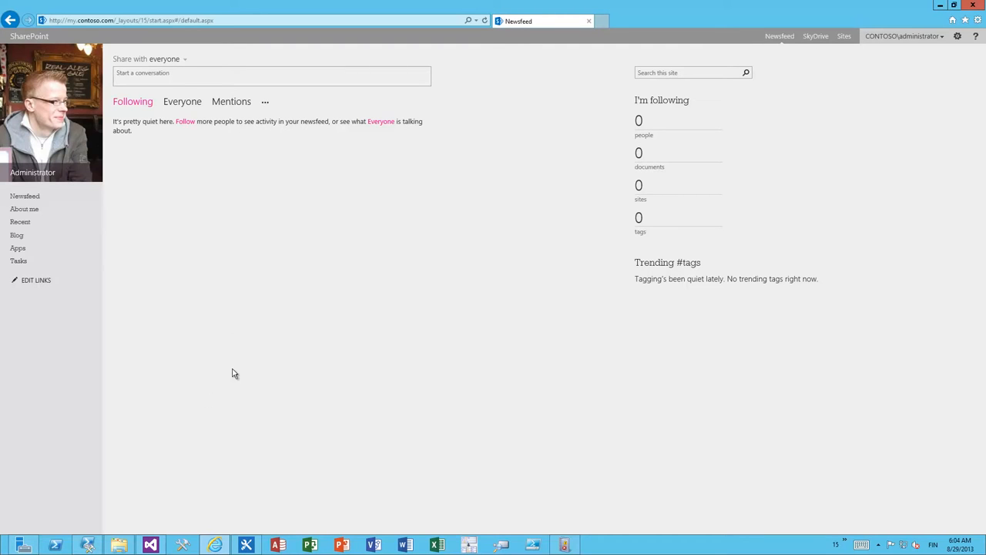
{"action": "mouse_move", "coordinate": [245, 202]}
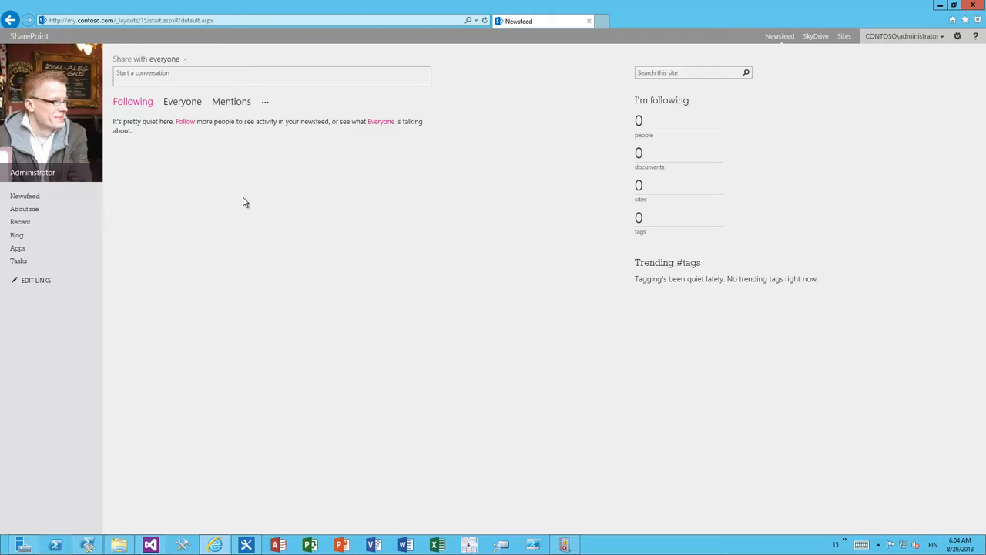
{"action": "mouse_move", "coordinate": [178, 221]}
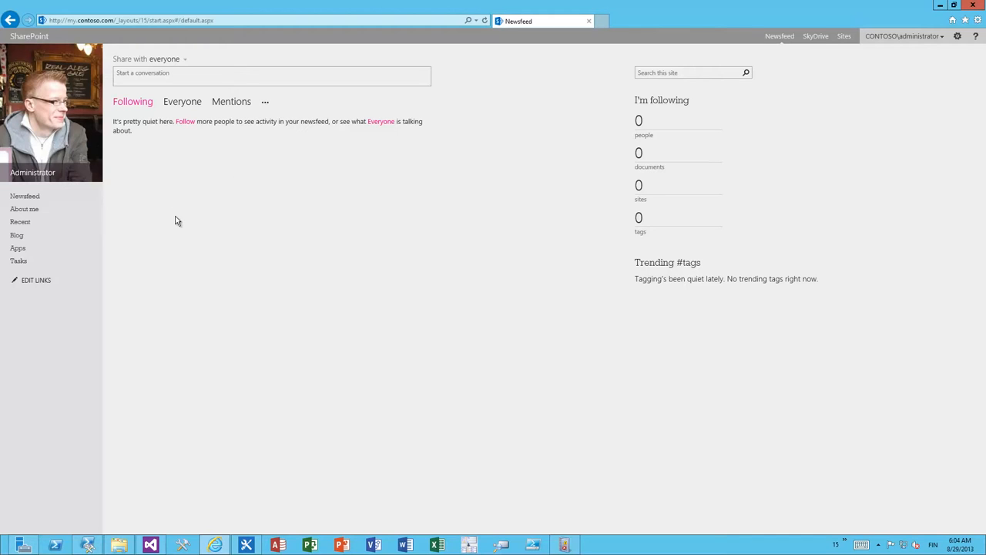
{"action": "mouse_move", "coordinate": [365, 201]}
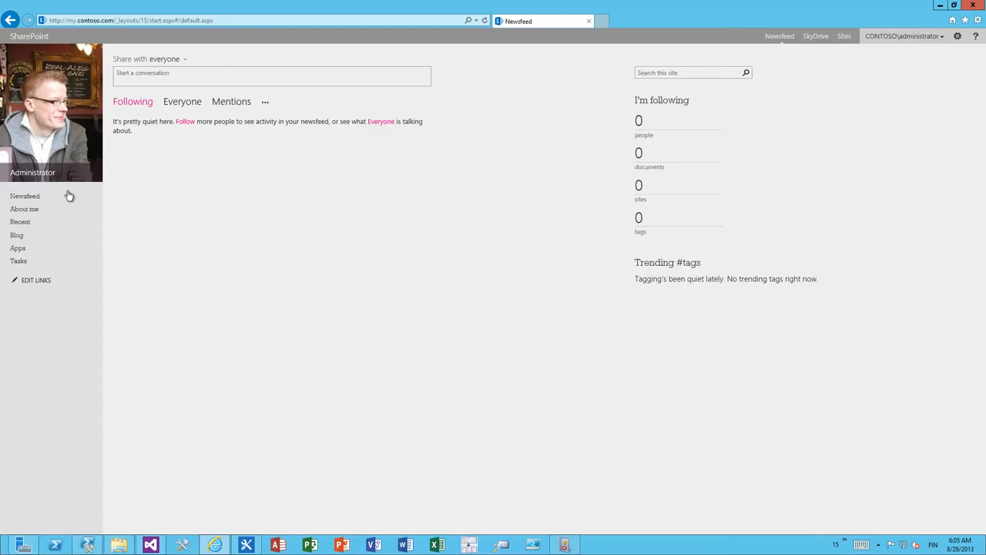
{"action": "mouse_move", "coordinate": [25, 199]}
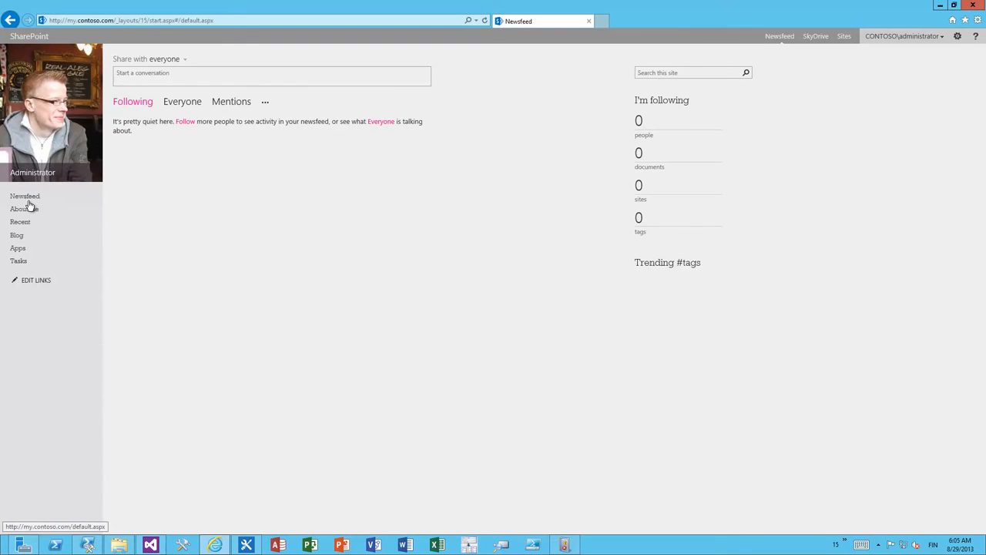
Step: Visit the About me profile page, note the My Site host address, and open SkyDrive Pro
{"action": "left_click", "coordinate": [23, 208]}
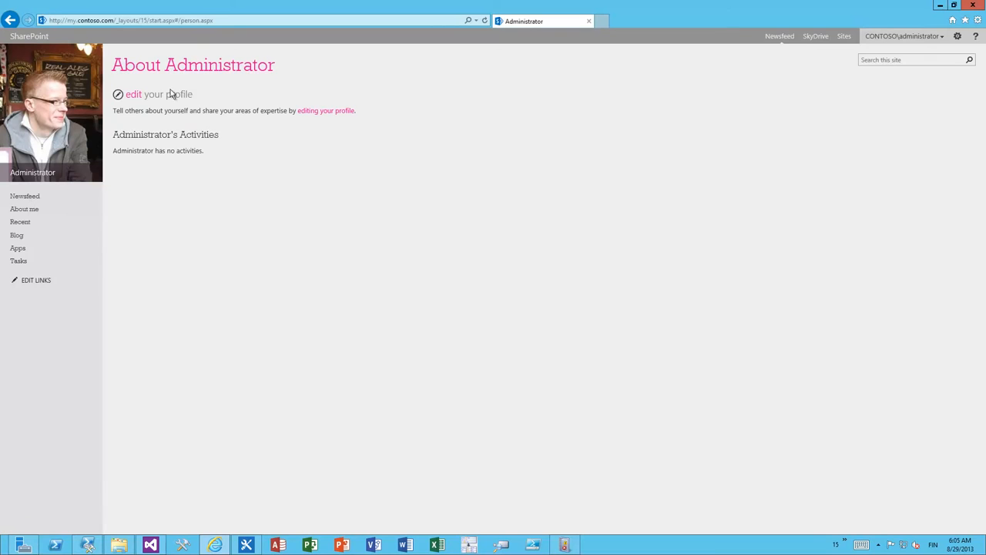
{"action": "left_click", "coordinate": [131, 20]}
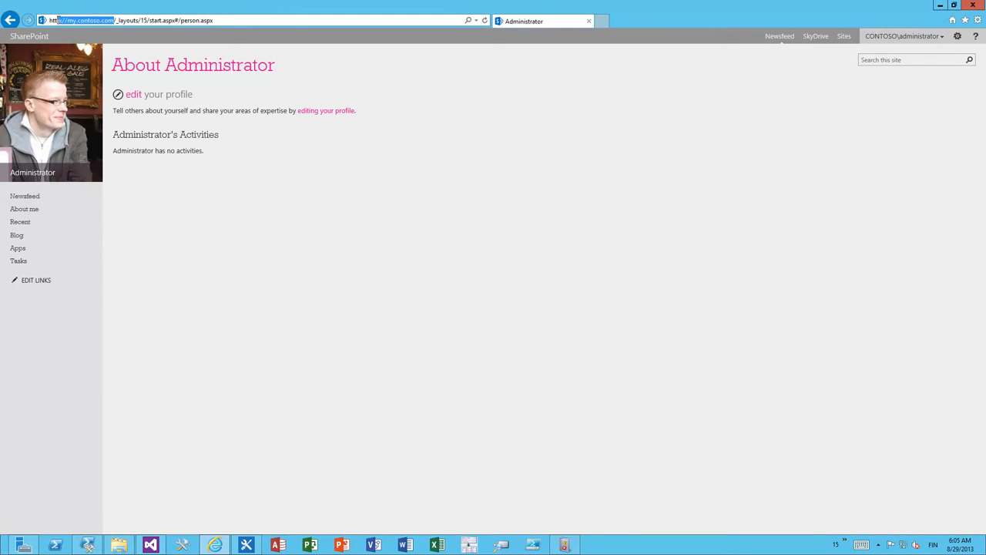
{"action": "mouse_move", "coordinate": [334, 235]}
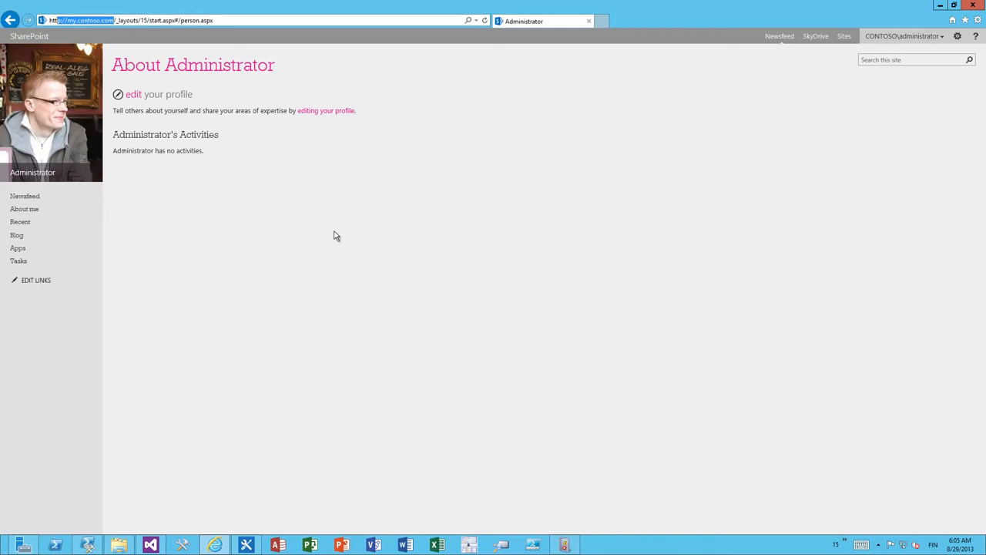
{"action": "mouse_move", "coordinate": [815, 36]}
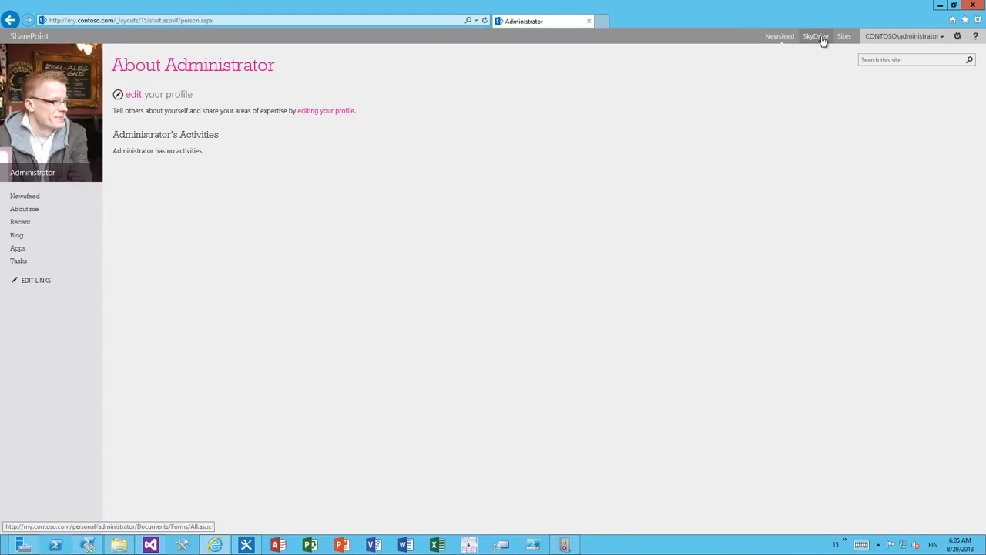
{"action": "left_click", "coordinate": [814, 36]}
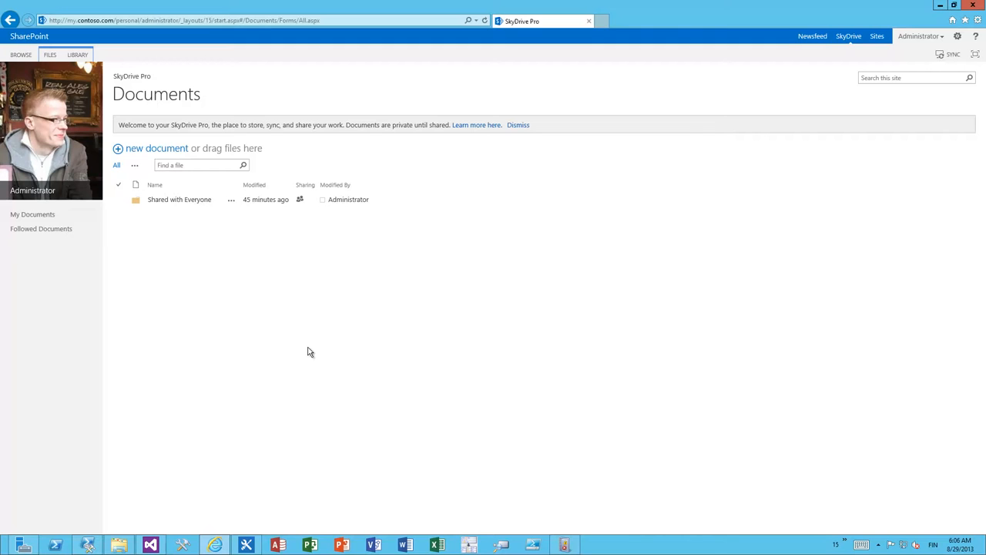
{"action": "mouse_move", "coordinate": [814, 104]}
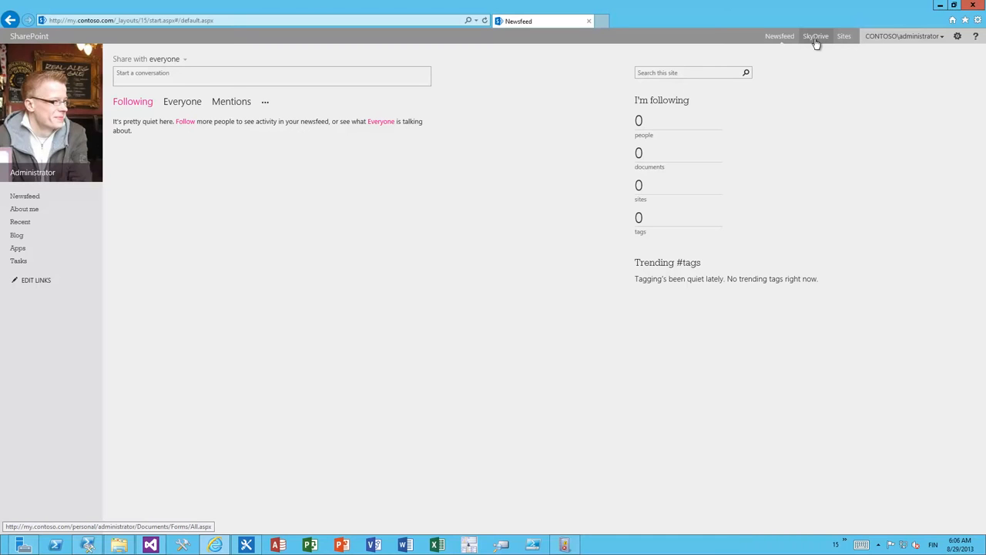
Step: Revisit SkyDrive Pro, return to the newsfeed, and switch to the app's Visual Studio project
{"action": "left_click", "coordinate": [815, 36]}
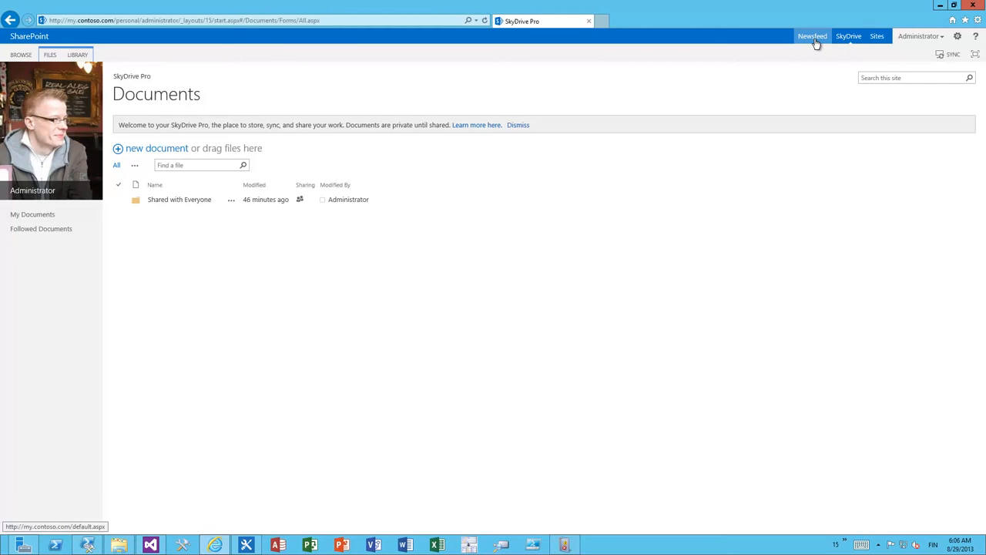
{"action": "left_click", "coordinate": [812, 36]}
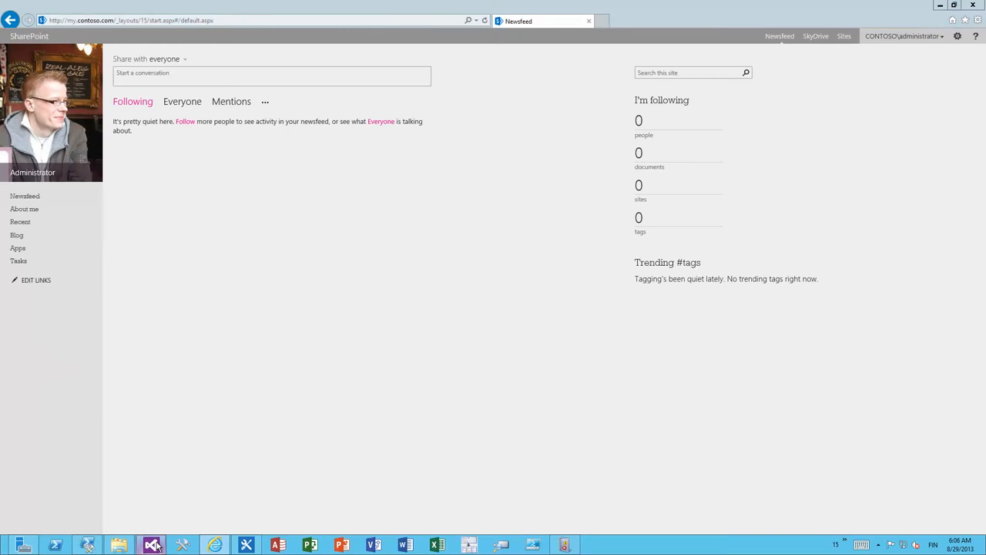
{"action": "left_click", "coordinate": [151, 544]}
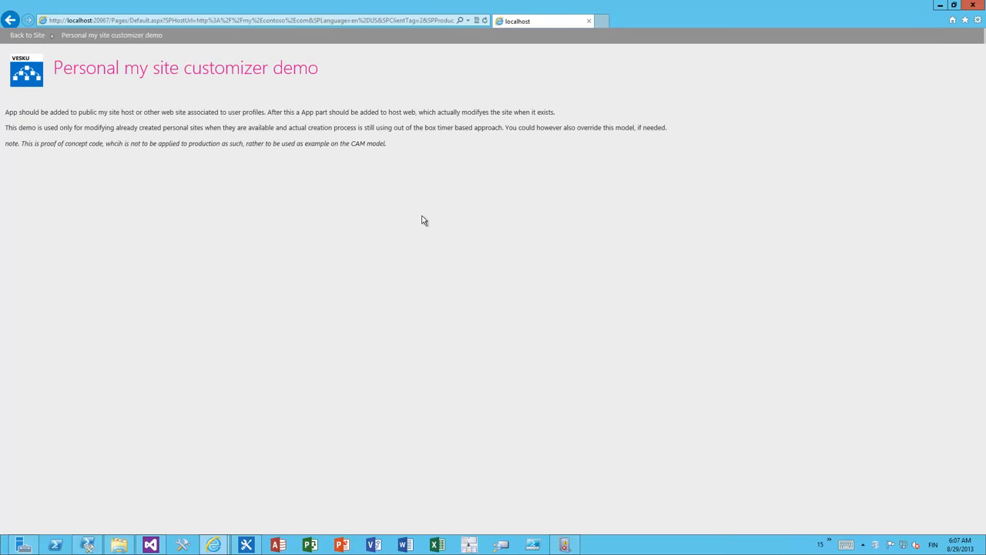
{"action": "mouse_move", "coordinate": [228, 411]}
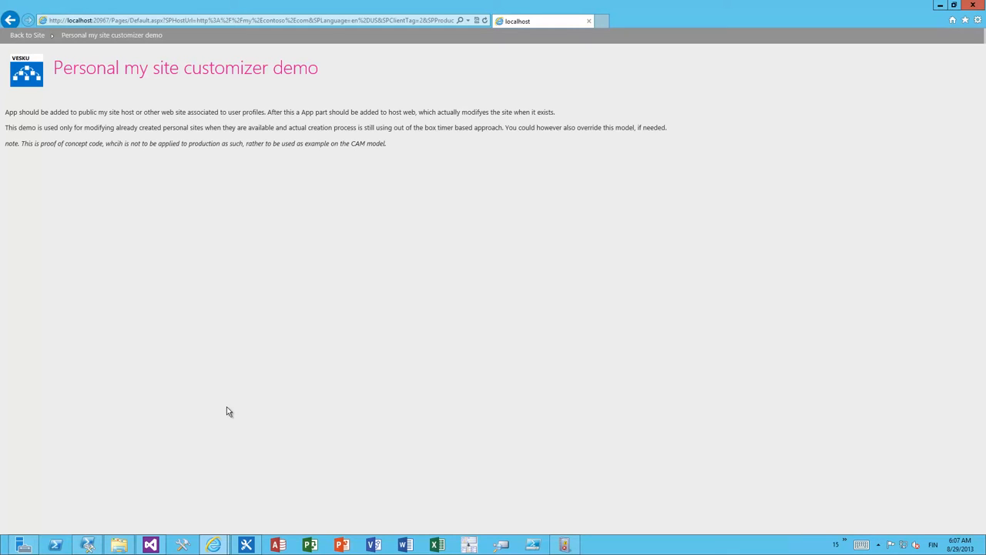
{"action": "mouse_move", "coordinate": [122, 81]}
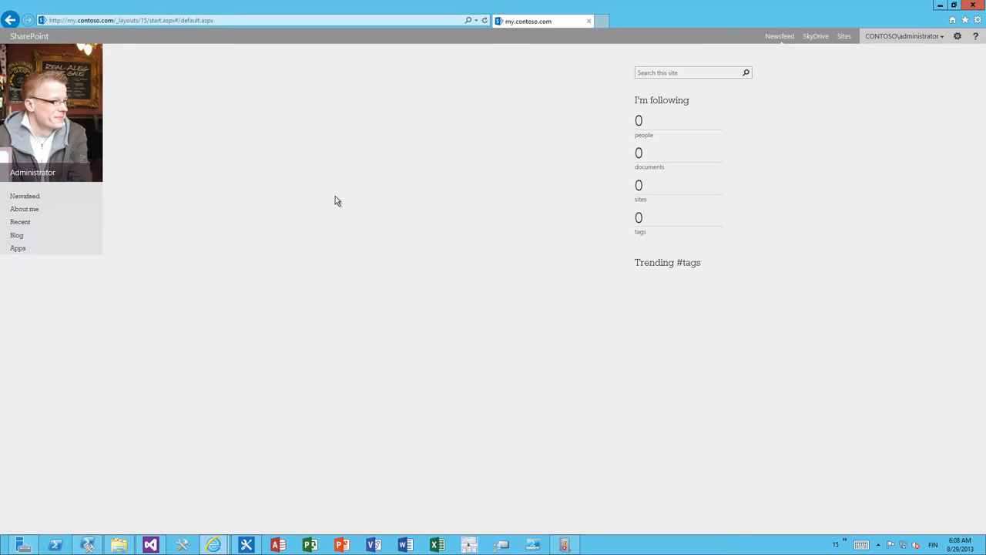
Step: From the My Site settings menu, go to the personal site's Your Apps page
{"action": "left_click", "coordinate": [779, 37]}
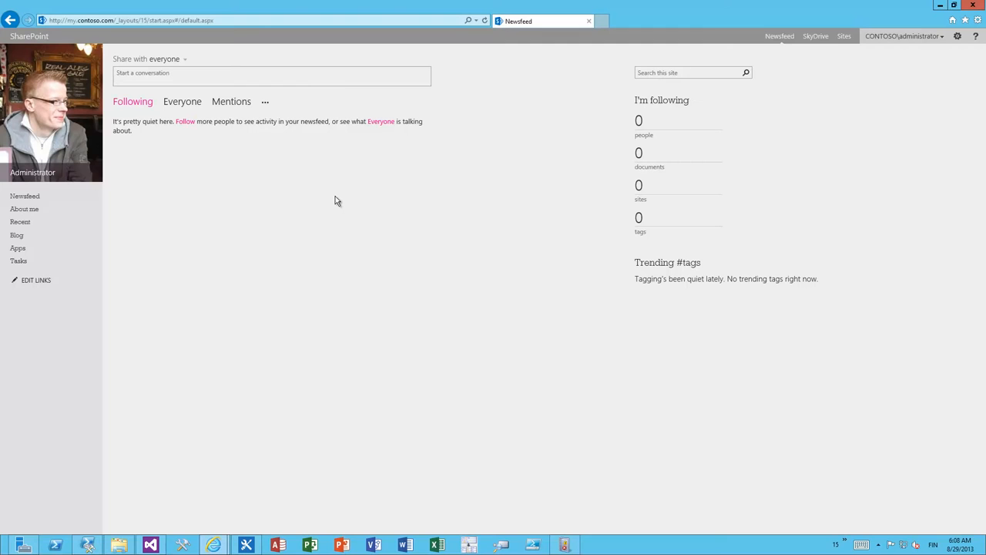
{"action": "mouse_move", "coordinate": [337, 205]}
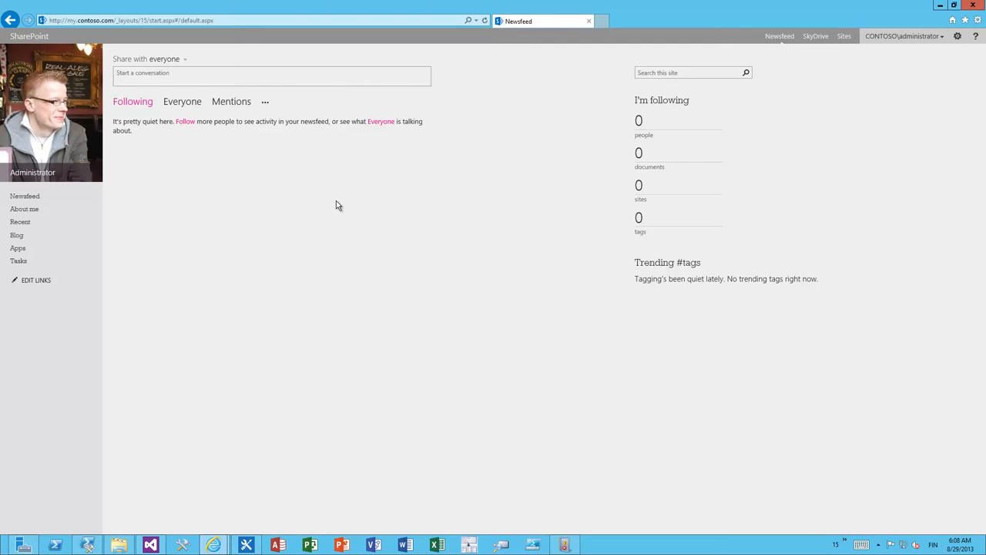
{"action": "left_click", "coordinate": [958, 36]}
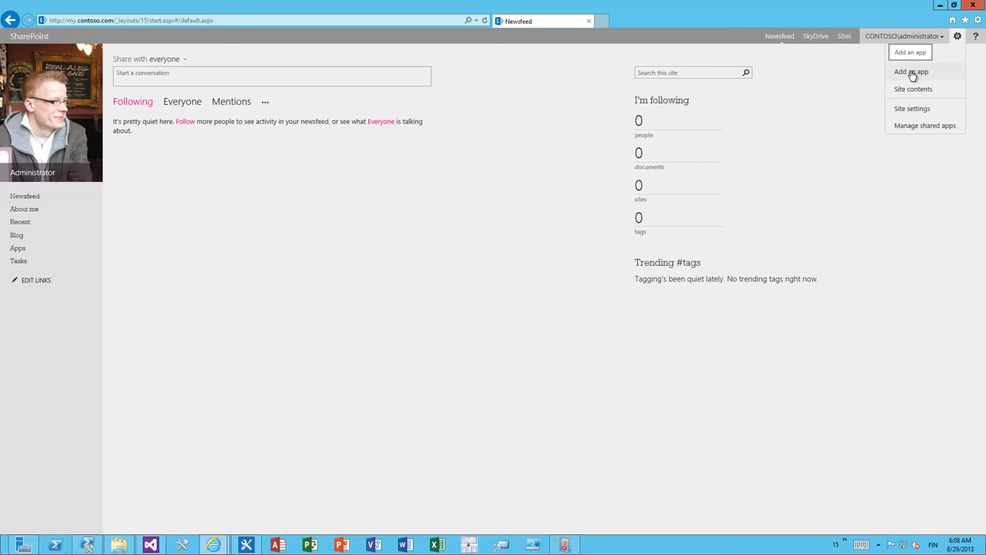
{"action": "left_click", "coordinate": [521, 182]}
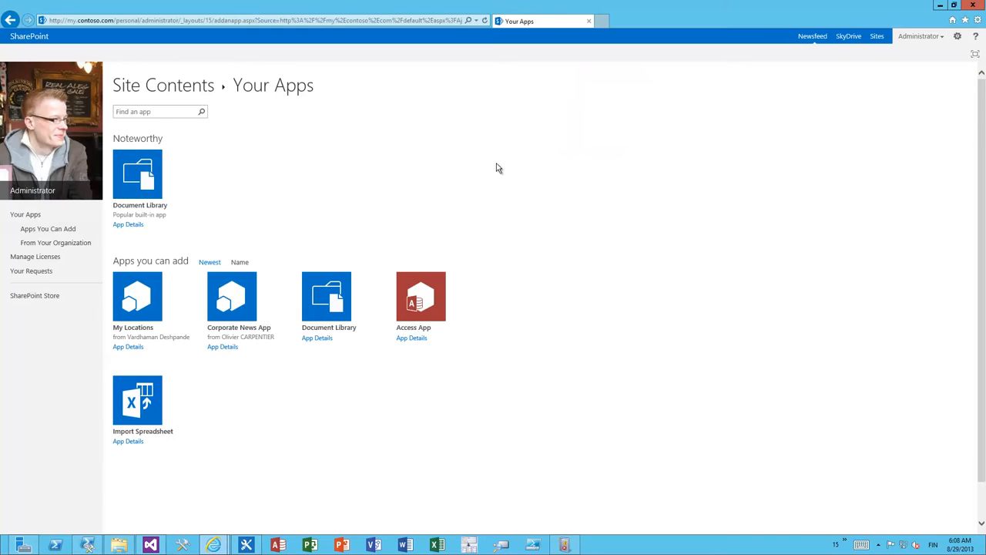
{"action": "mouse_move", "coordinate": [12, 20]}
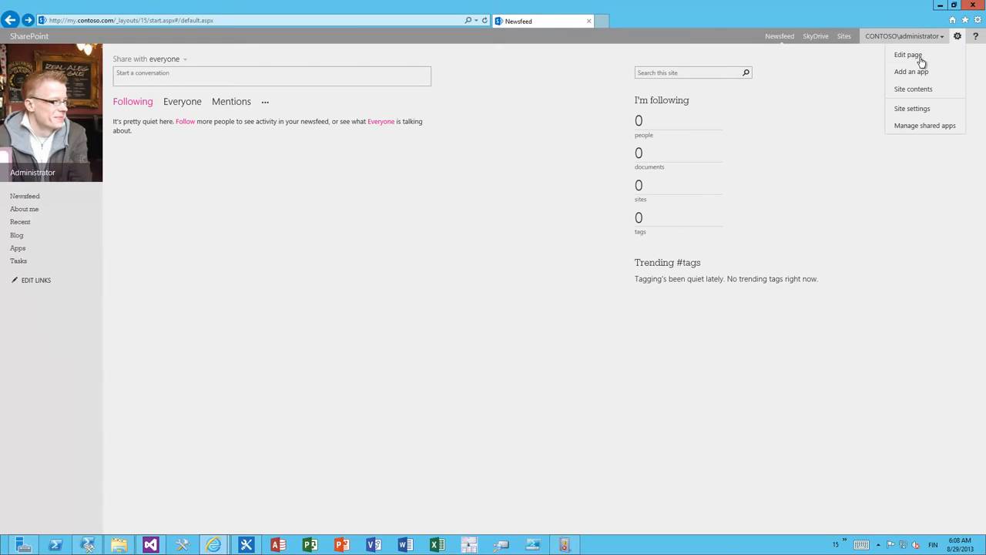
Step: Put the My Site newsfeed page into edit mode from the Settings menu
{"action": "left_click", "coordinate": [957, 37]}
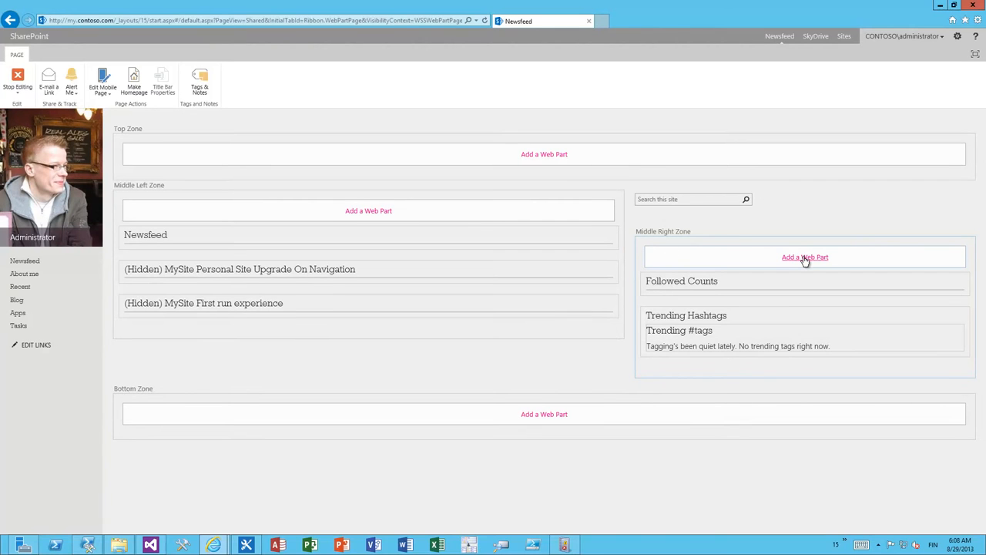
{"action": "mouse_move", "coordinate": [424, 356]}
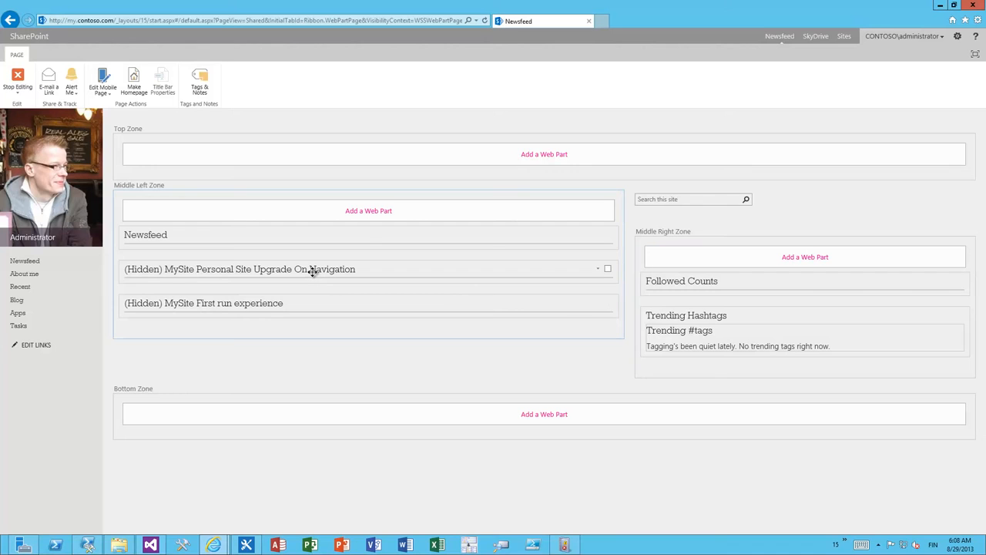
{"action": "mouse_move", "coordinate": [312, 269]}
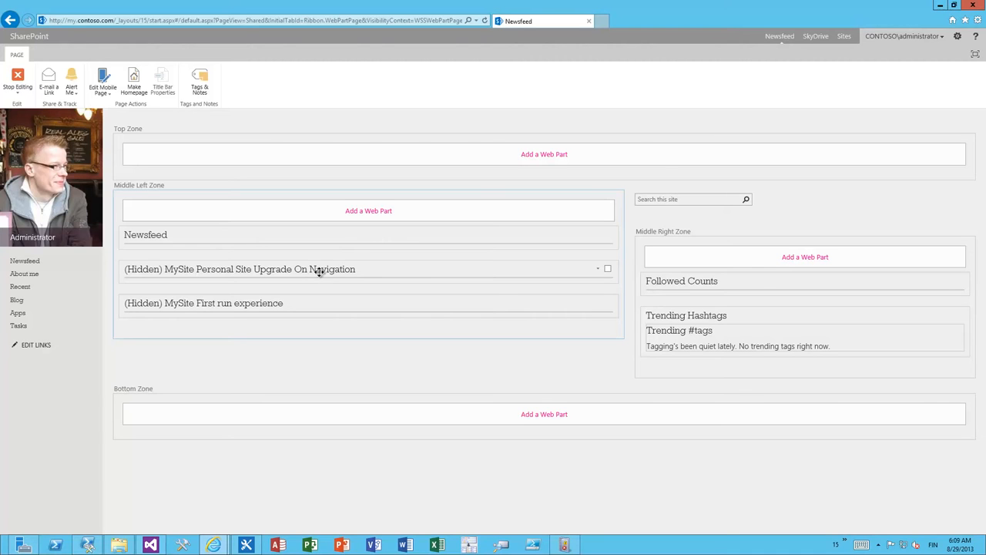
{"action": "mouse_move", "coordinate": [330, 269]}
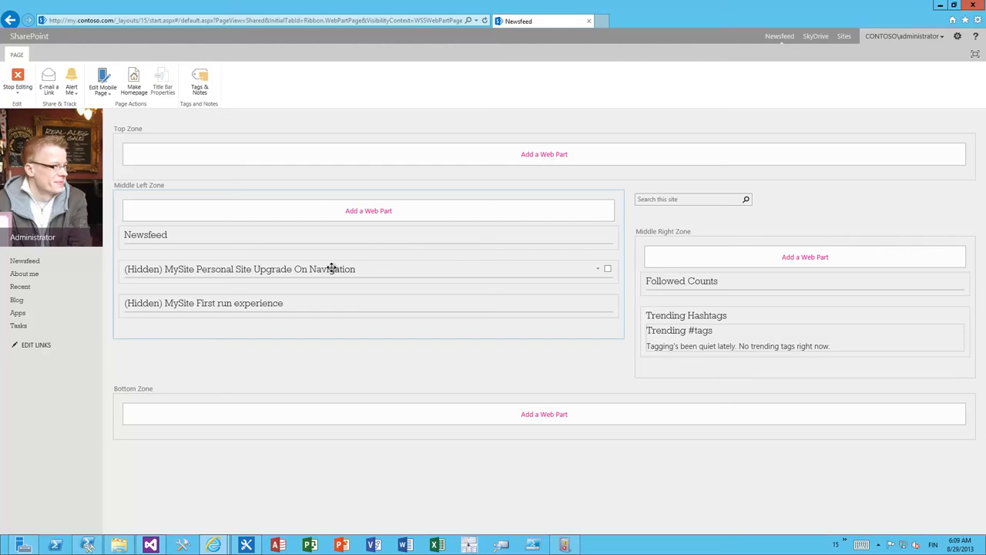
{"action": "mouse_move", "coordinate": [591, 266]}
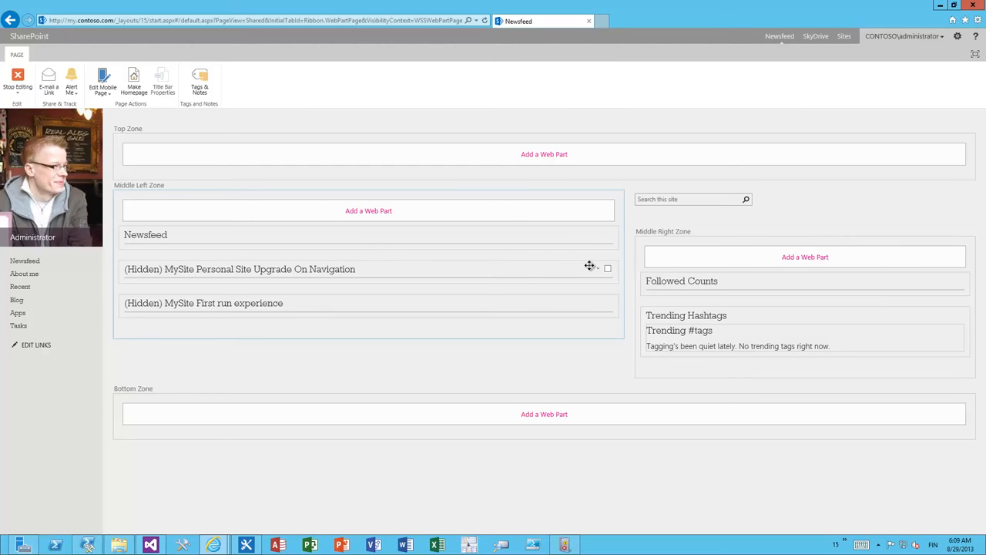
{"action": "mouse_move", "coordinate": [806, 257]}
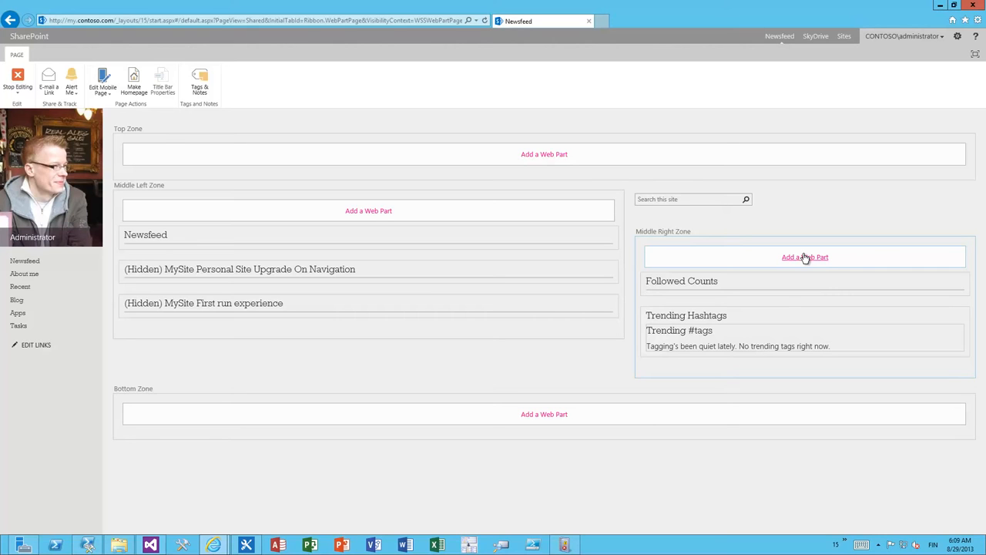
{"action": "mouse_move", "coordinate": [561, 286]}
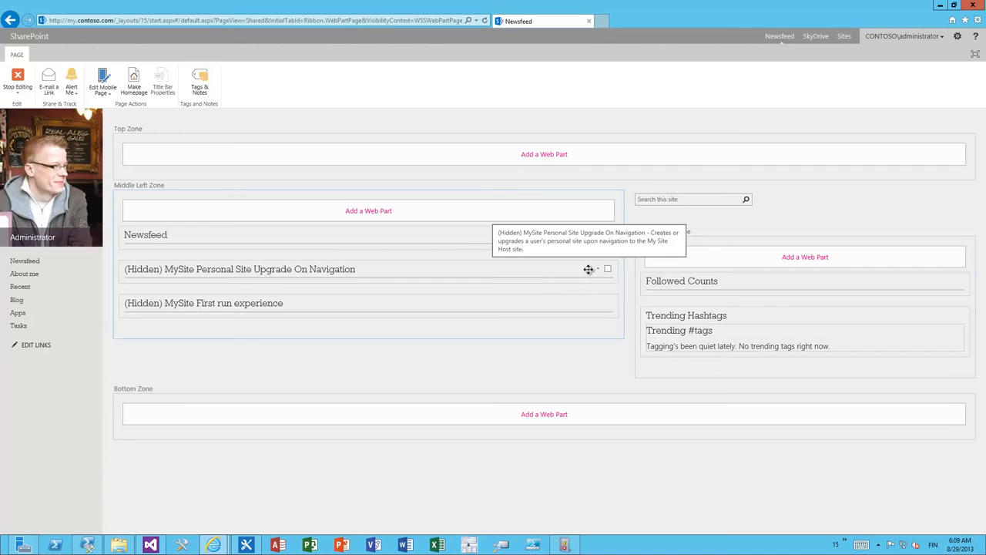
{"action": "mouse_move", "coordinate": [681, 245]}
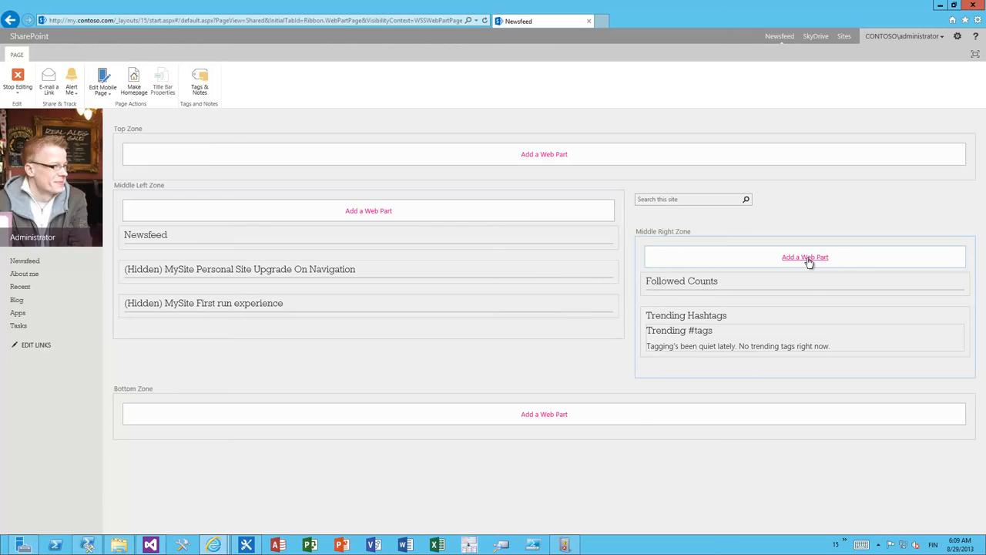
Step: Add a web part to the Middle Right Zone, choosing Personal site customizer under Apps
{"action": "left_click", "coordinate": [805, 257]}
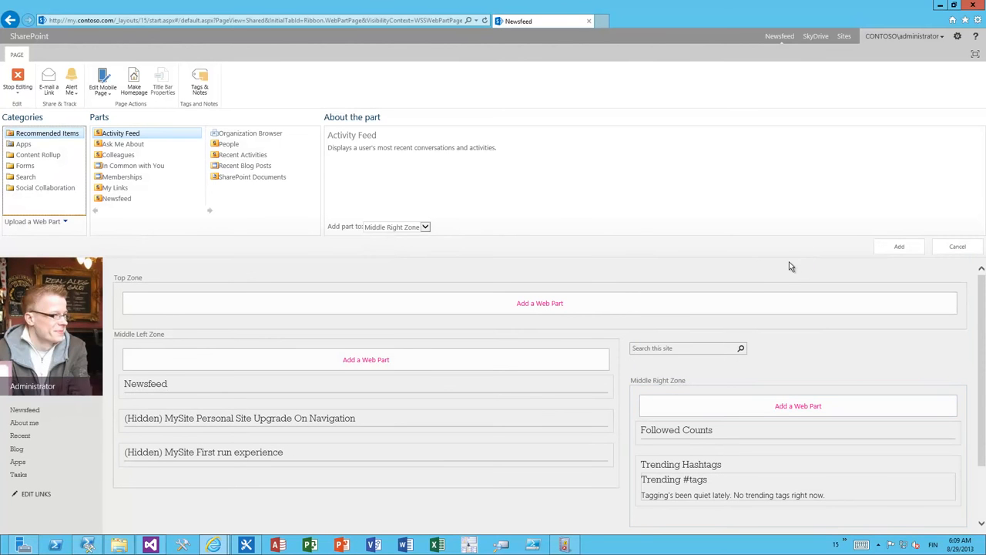
{"action": "left_click", "coordinate": [23, 144]}
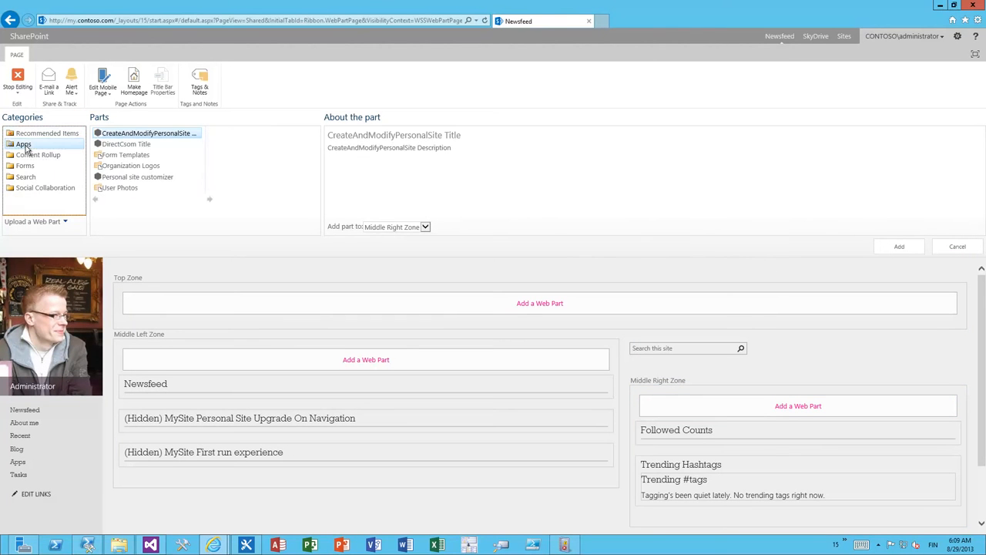
{"action": "left_click", "coordinate": [137, 177]}
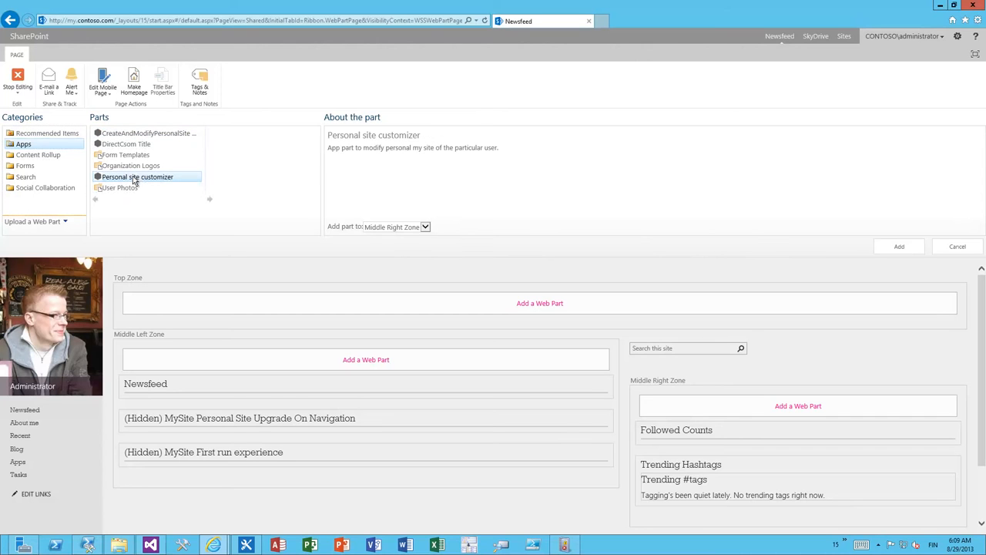
{"action": "mouse_move", "coordinate": [863, 223]}
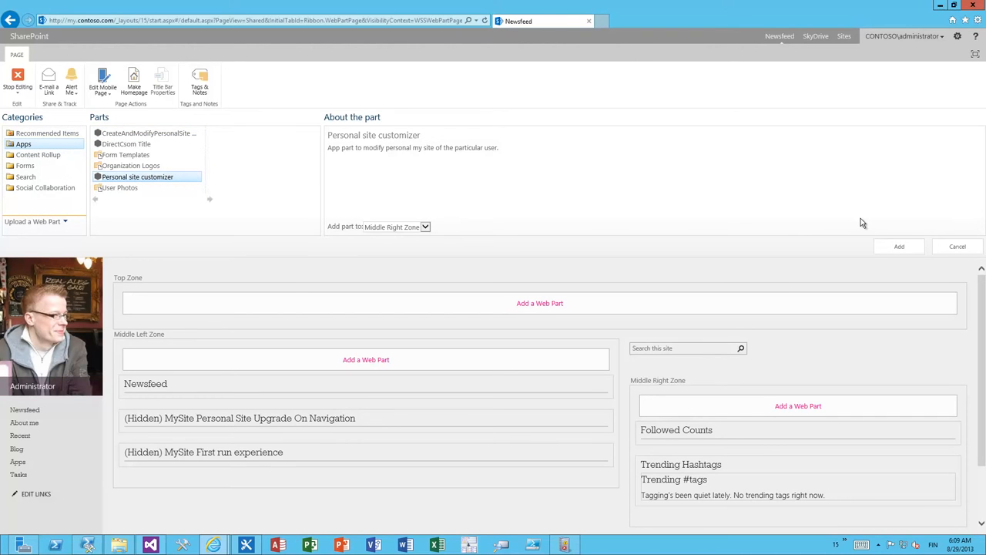
{"action": "mouse_move", "coordinate": [142, 200]}
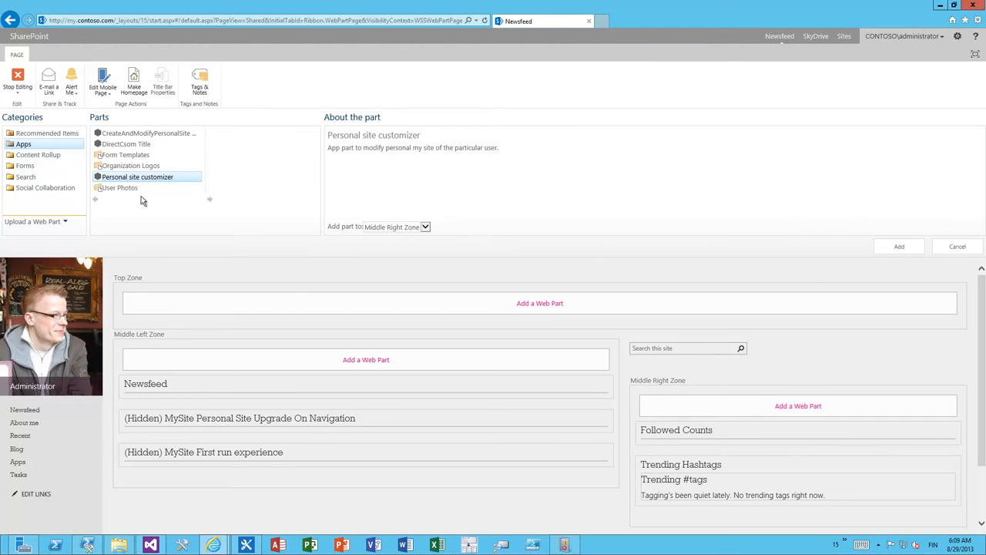
{"action": "mouse_move", "coordinate": [707, 215]}
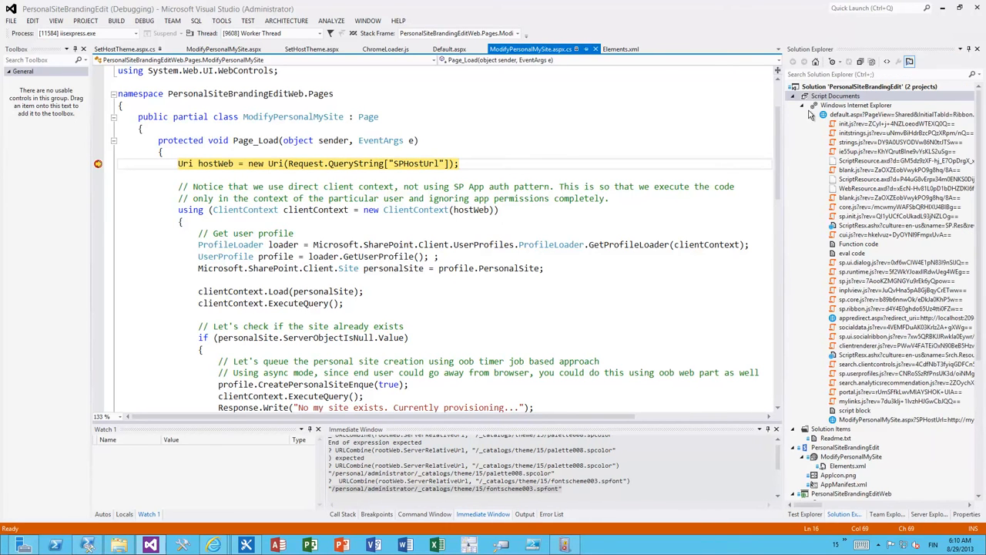
Step: Collapse Script Documents, open ModifyPersonalMySite.aspx.cs and scroll through its Page_Load code
{"action": "left_click", "coordinate": [800, 95]}
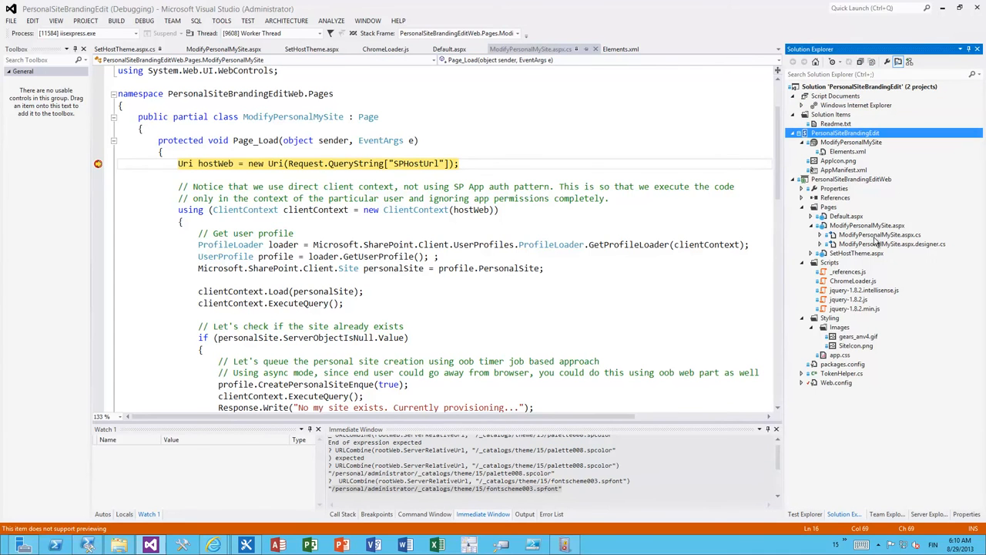
{"action": "left_click", "coordinate": [866, 225]}
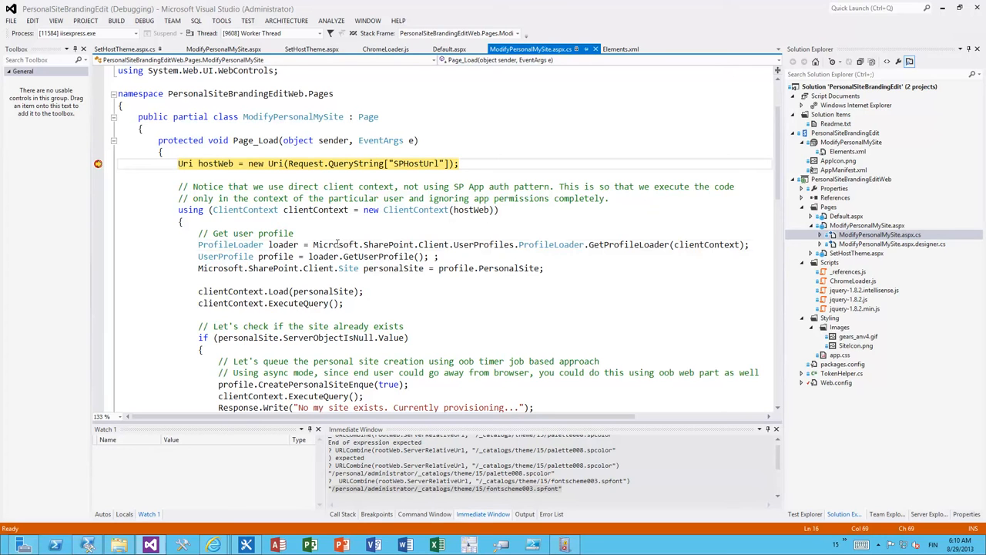
{"action": "double_click", "coordinate": [414, 245]}
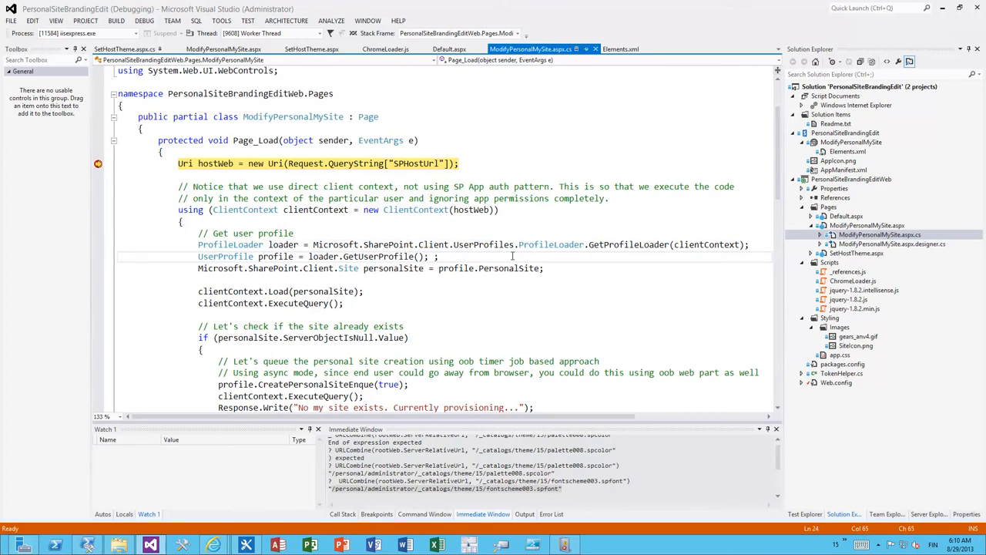
{"action": "scroll", "scroll_direction": "down", "scroll_amount": 3}
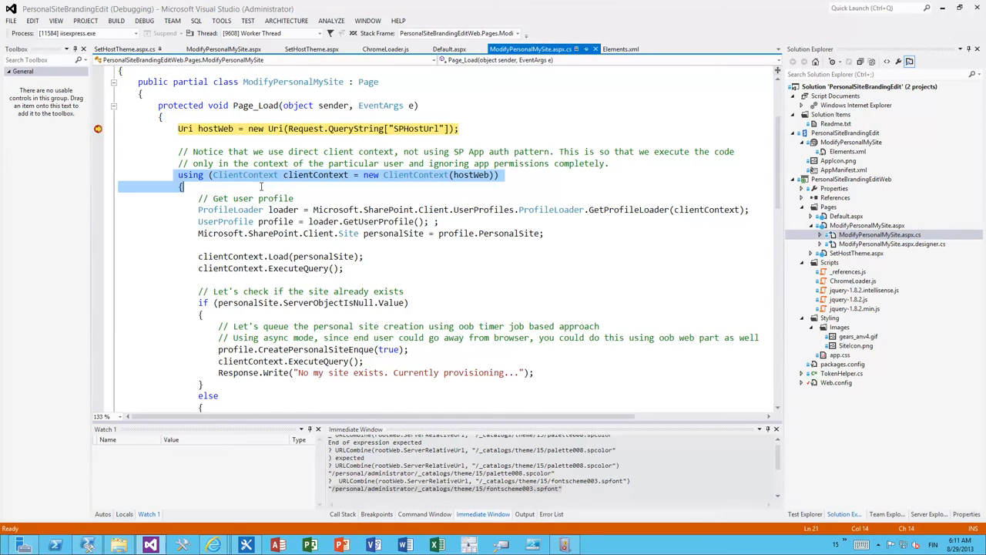
{"action": "mouse_move", "coordinate": [533, 262]}
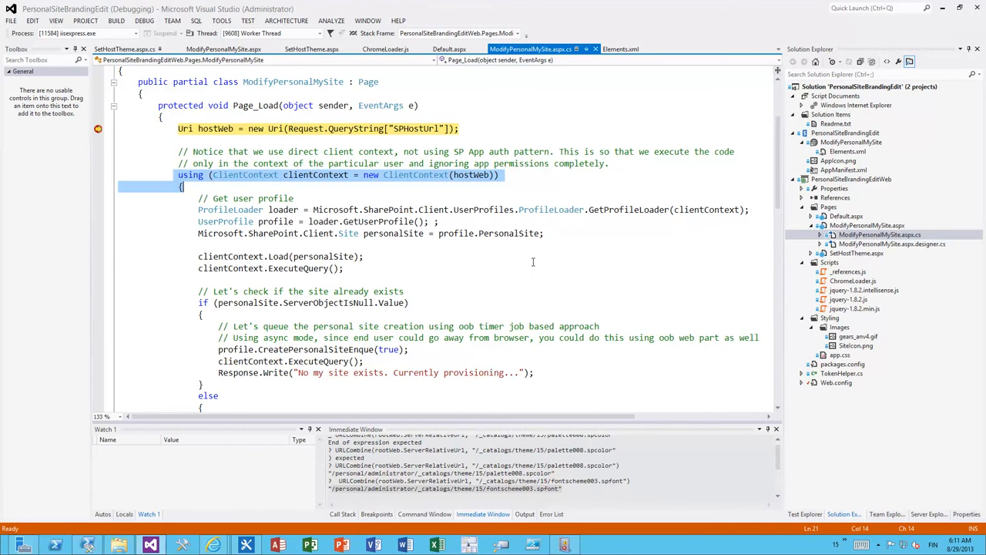
{"action": "scroll", "scroll_direction": "down", "scroll_amount": 3}
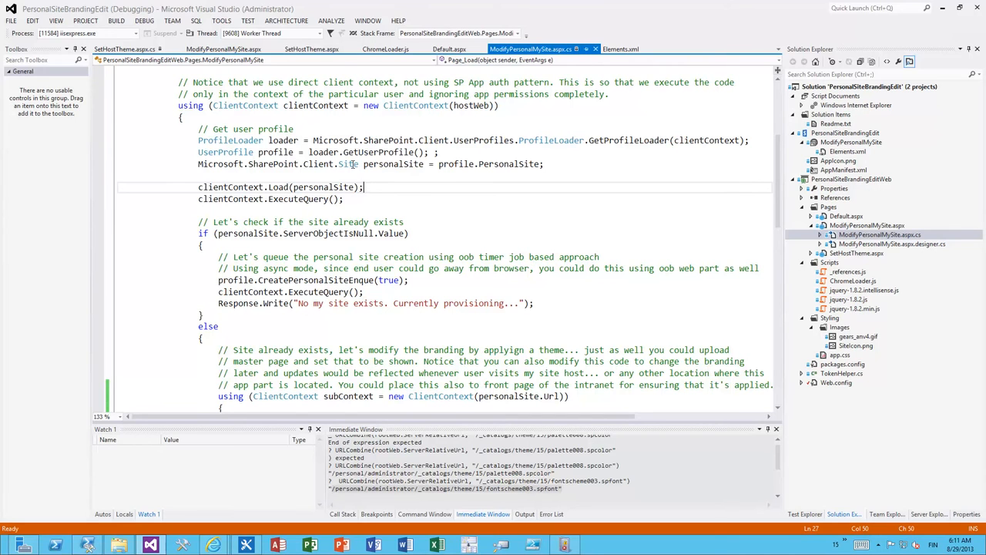
{"action": "double_click", "coordinate": [630, 140]}
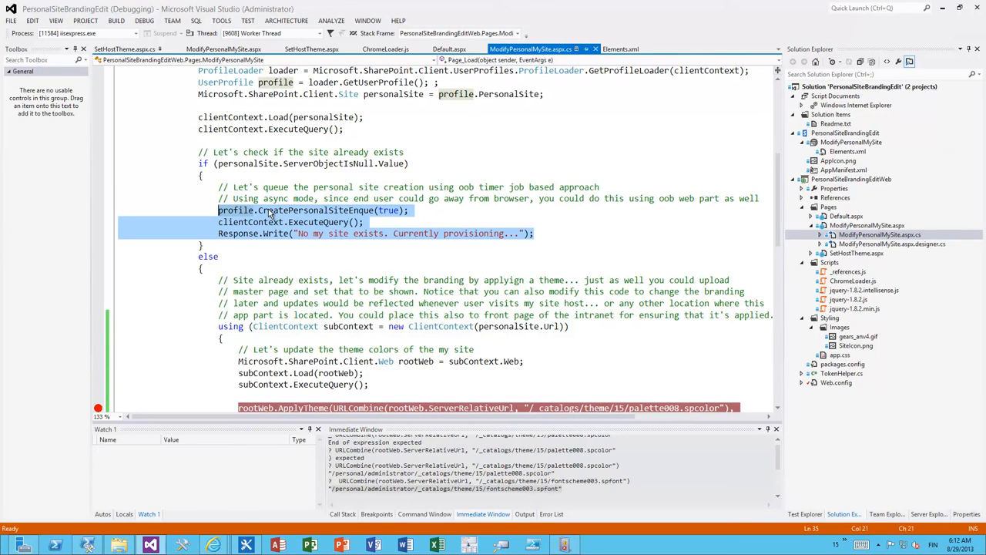
{"action": "mouse_move", "coordinate": [377, 262]}
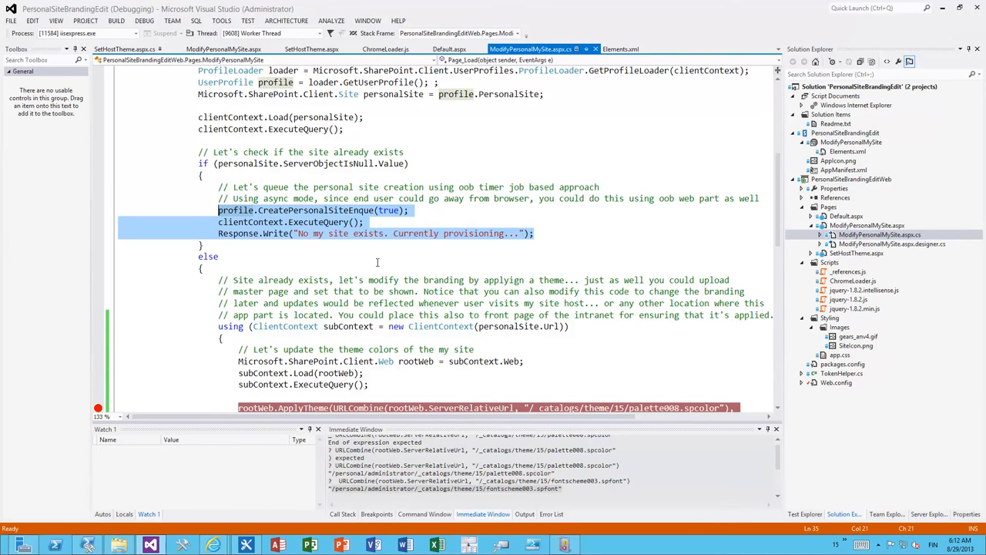
{"action": "scroll", "scroll_direction": "down", "scroll_amount": 3}
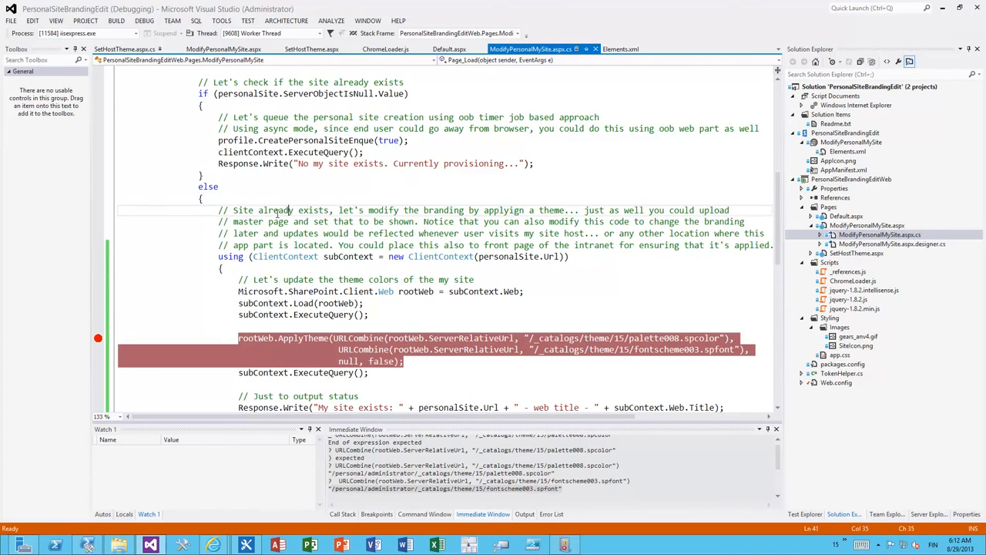
{"action": "mouse_move", "coordinate": [354, 224]}
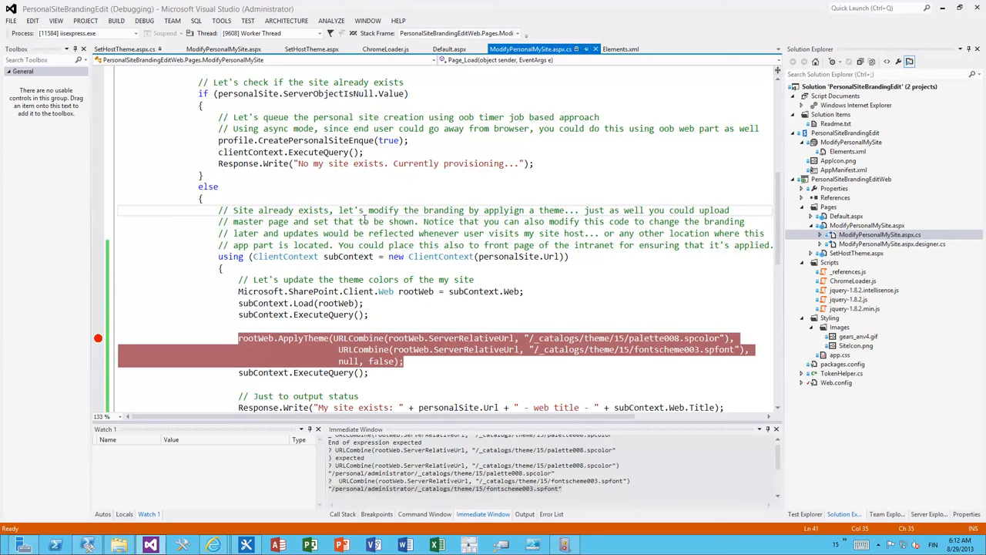
{"action": "mouse_move", "coordinate": [502, 292]}
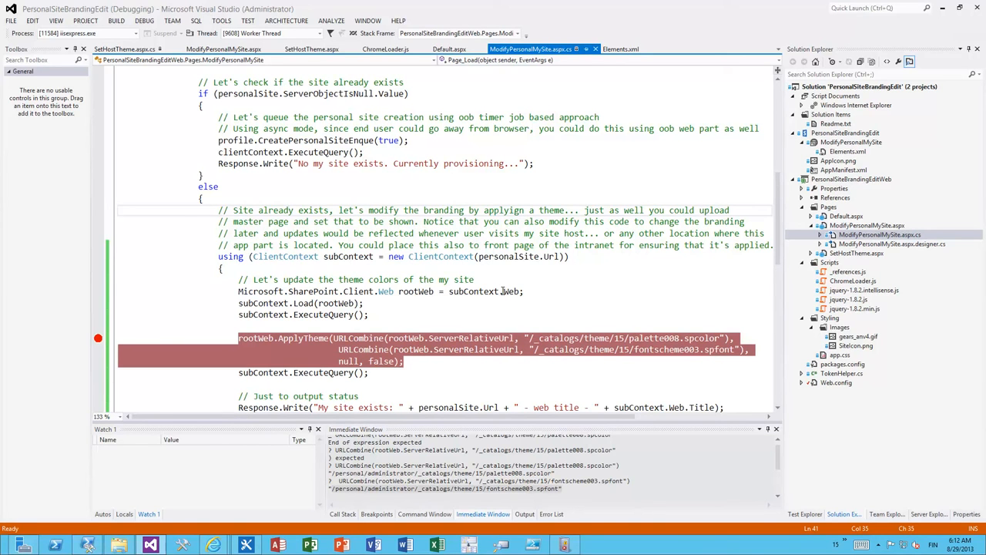
{"action": "mouse_move", "coordinate": [379, 253]}
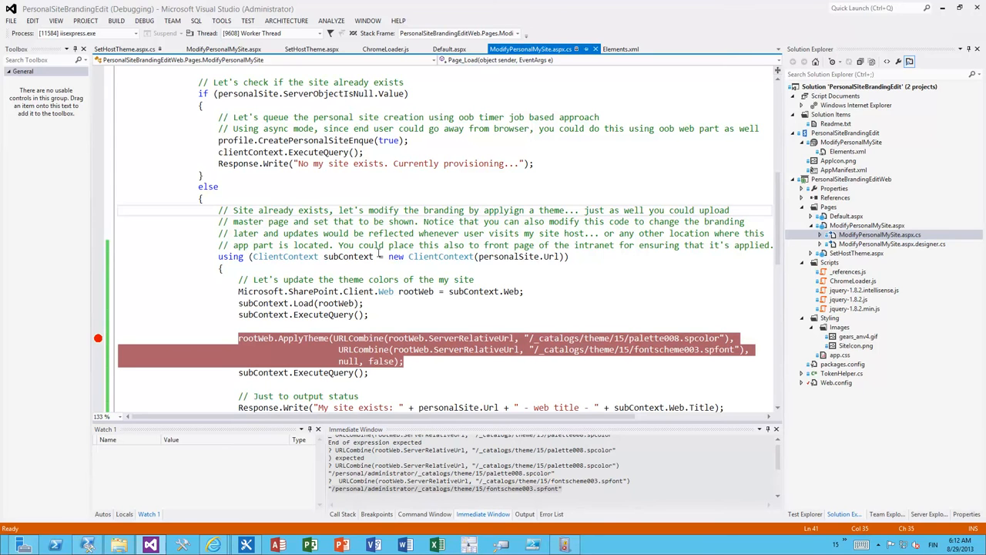
{"action": "left_click_drag", "start_coordinate": [354, 209], "coordinate": [423, 222]}
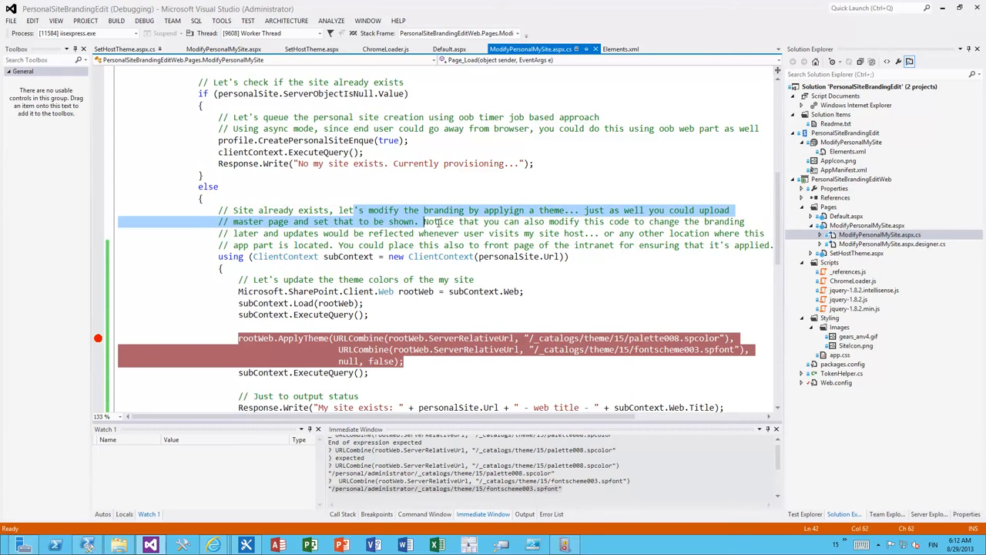
{"action": "scroll", "scroll_direction": "down", "scroll_amount": 3}
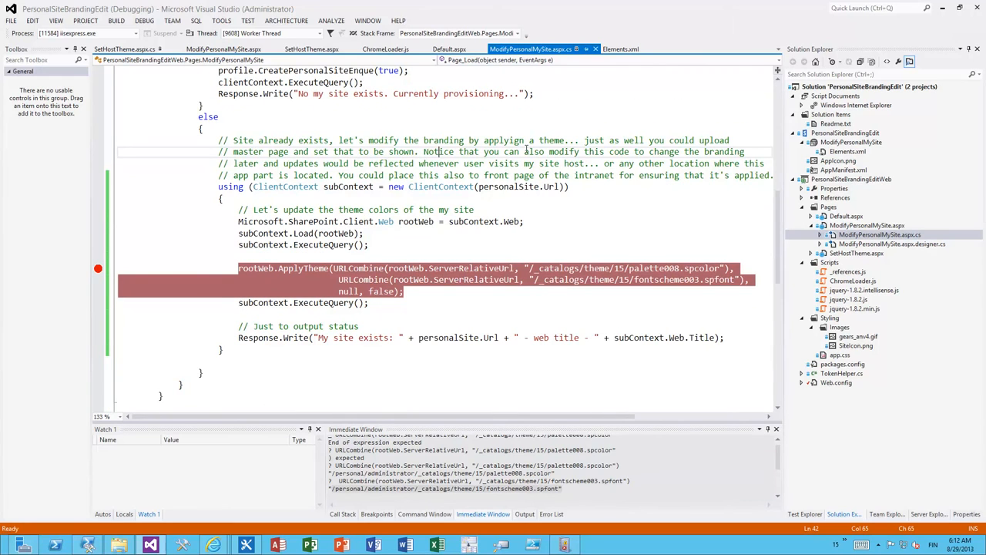
{"action": "double_click", "coordinate": [505, 140]}
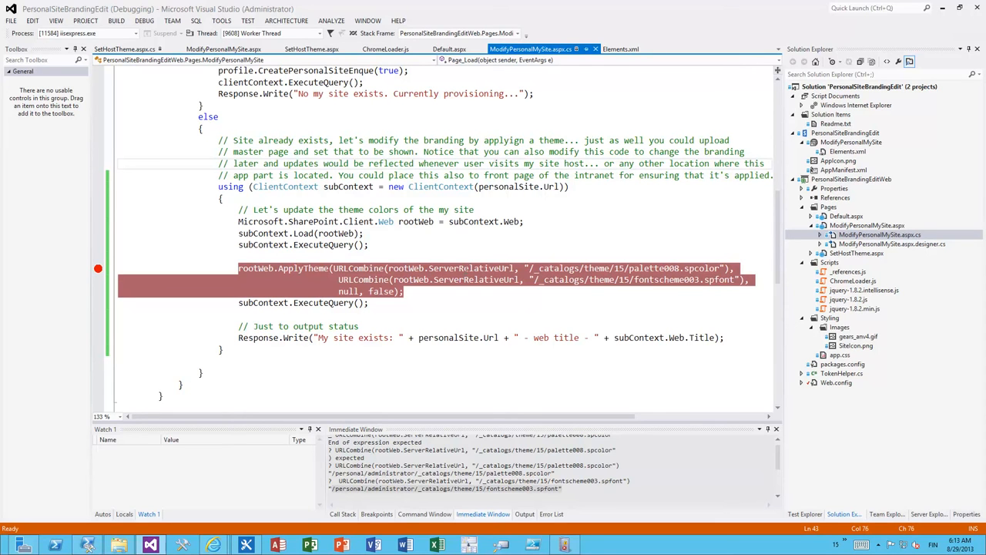
{"action": "mouse_move", "coordinate": [545, 189]}
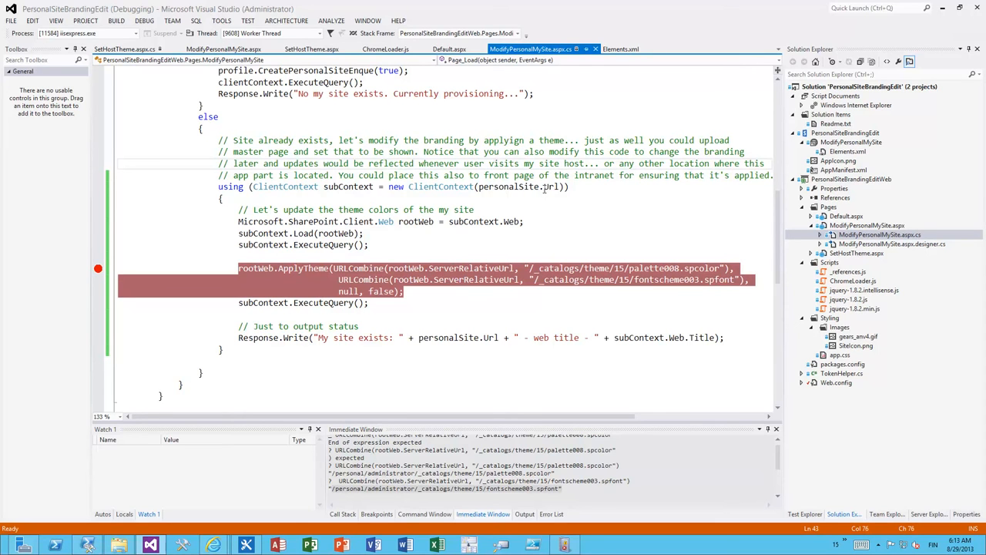
{"action": "double_click", "coordinate": [516, 187]}
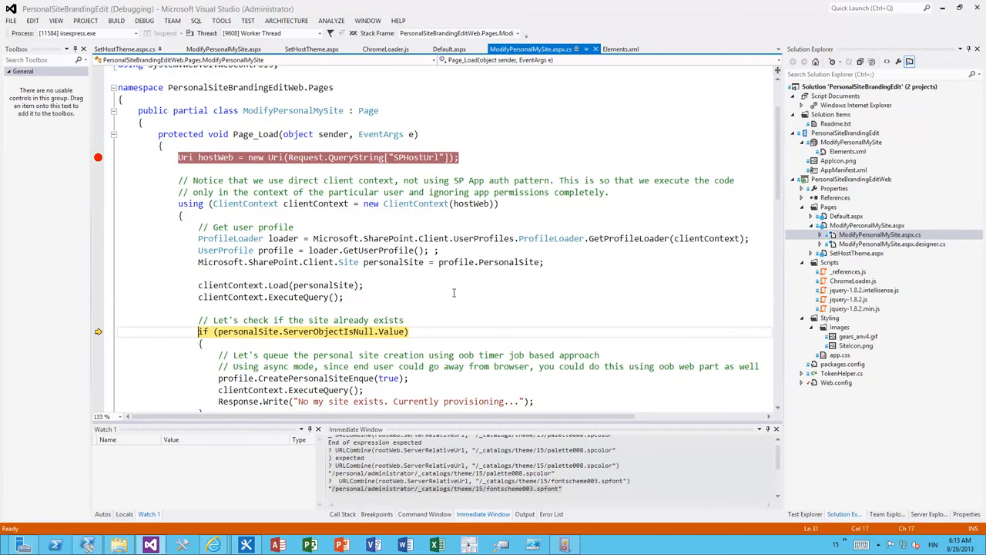
Step: Step with F10 past loading the root web, stopping before the ApplyTheme breakpoint
{"action": "scroll", "scroll_direction": "down", "scroll_amount": 3}
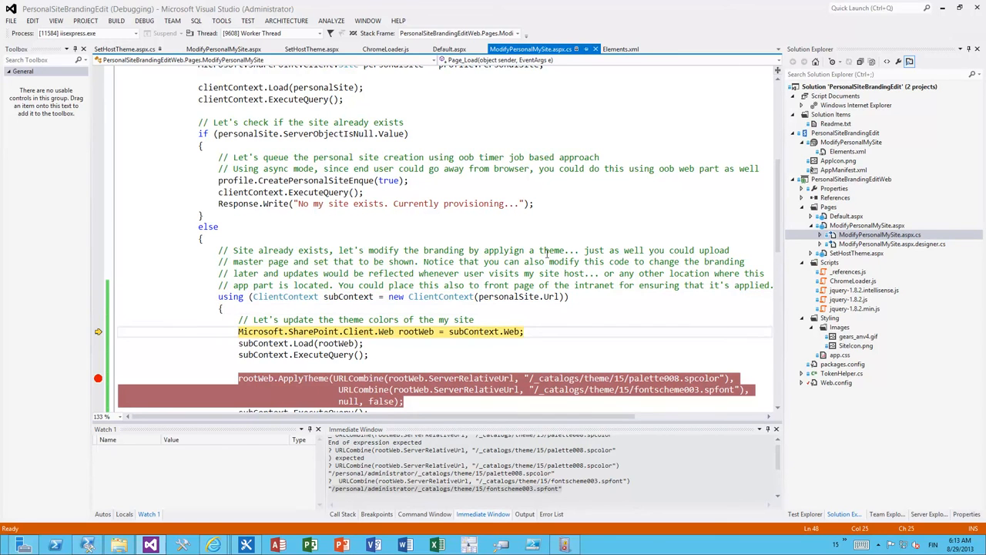
{"action": "key", "text": "F10"}
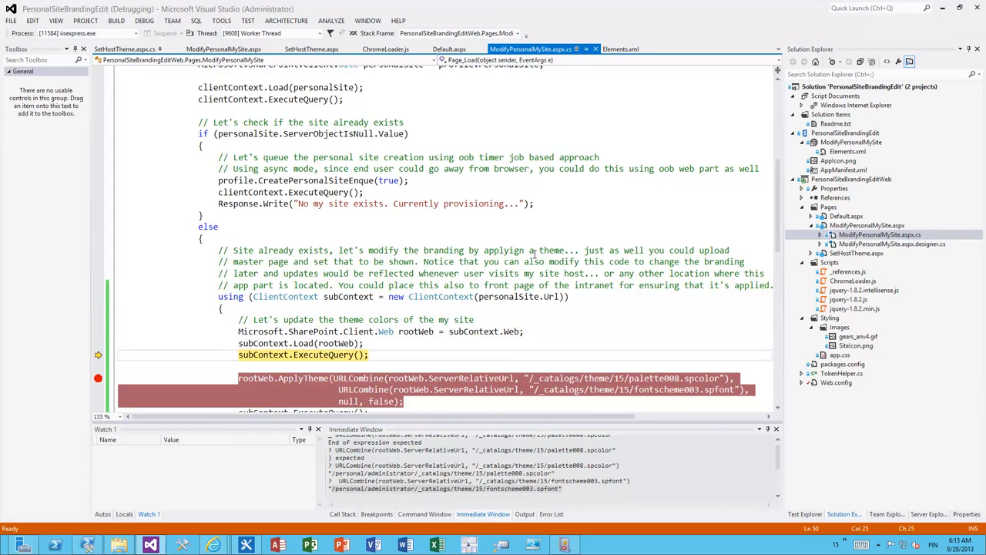
{"action": "scroll", "scroll_direction": "down", "scroll_amount": 3}
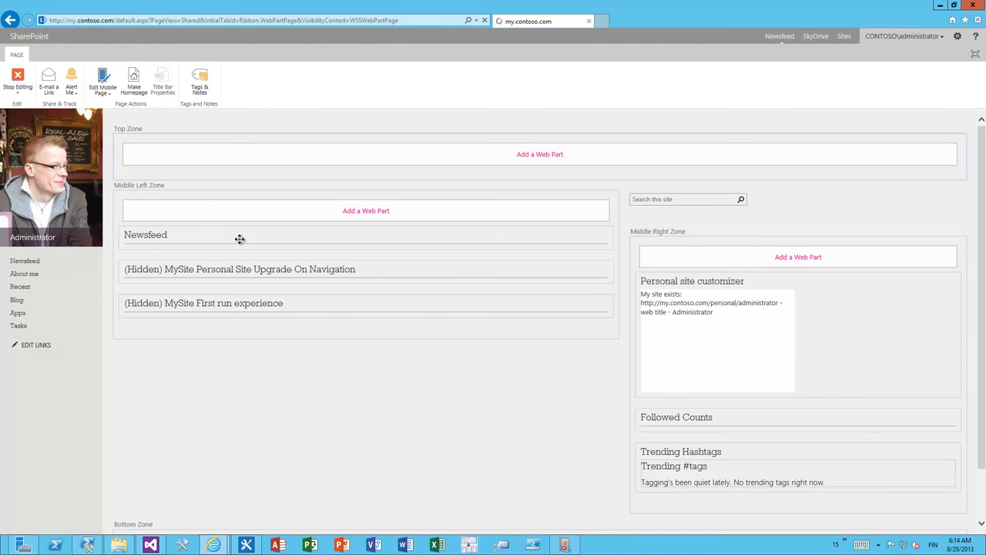
{"action": "mouse_move", "coordinate": [243, 235]}
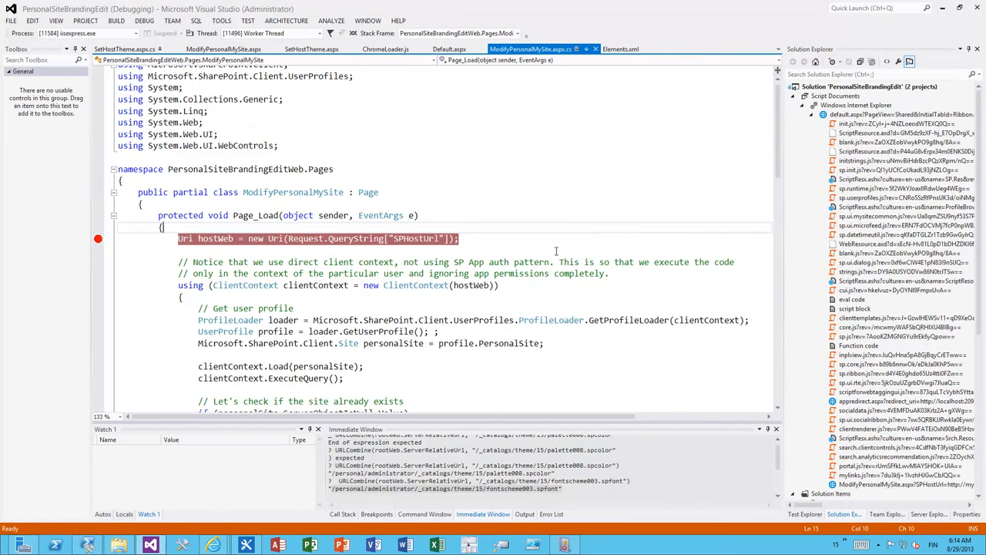
Step: Scroll the ModifyPersonalMySite.aspx.cs code to review Page_Load from the hostWeb breakpoint
{"action": "scroll", "scroll_direction": "down", "scroll_amount": 3}
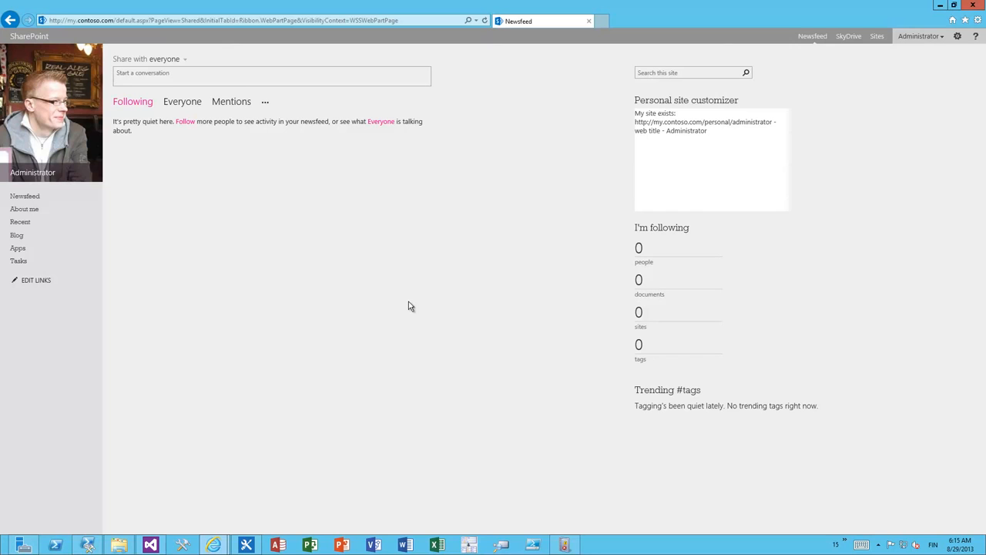
{"action": "mouse_move", "coordinate": [459, 18]}
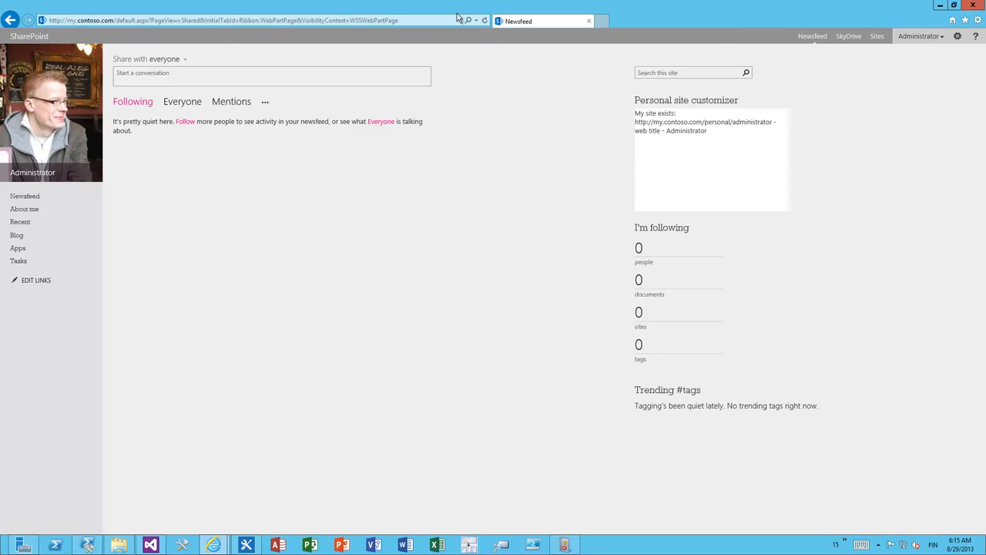
{"action": "mouse_move", "coordinate": [848, 36]}
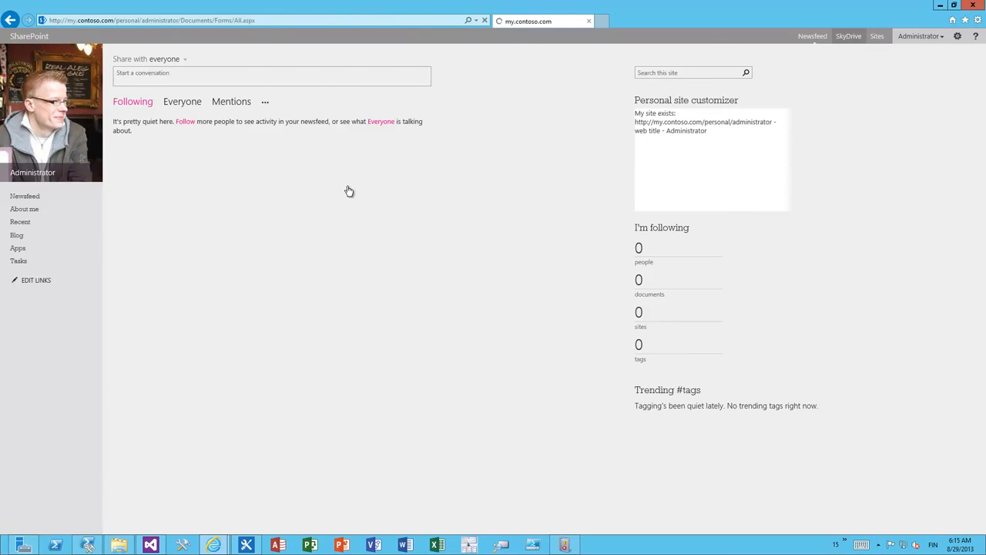
{"action": "mouse_move", "coordinate": [331, 192]}
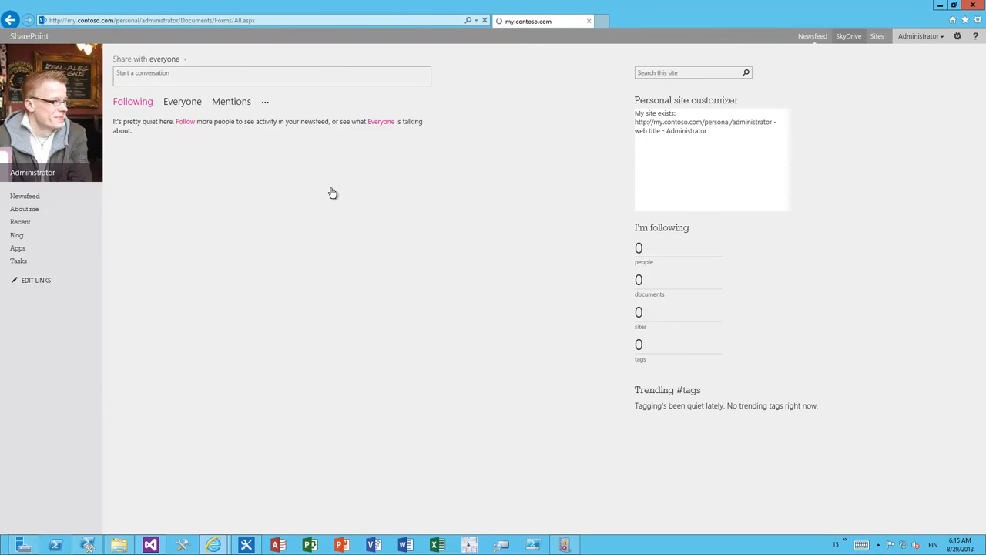
Step: Browse back to the My Site newsfeed default.aspx so the app part reloads
{"action": "left_click", "coordinate": [848, 35]}
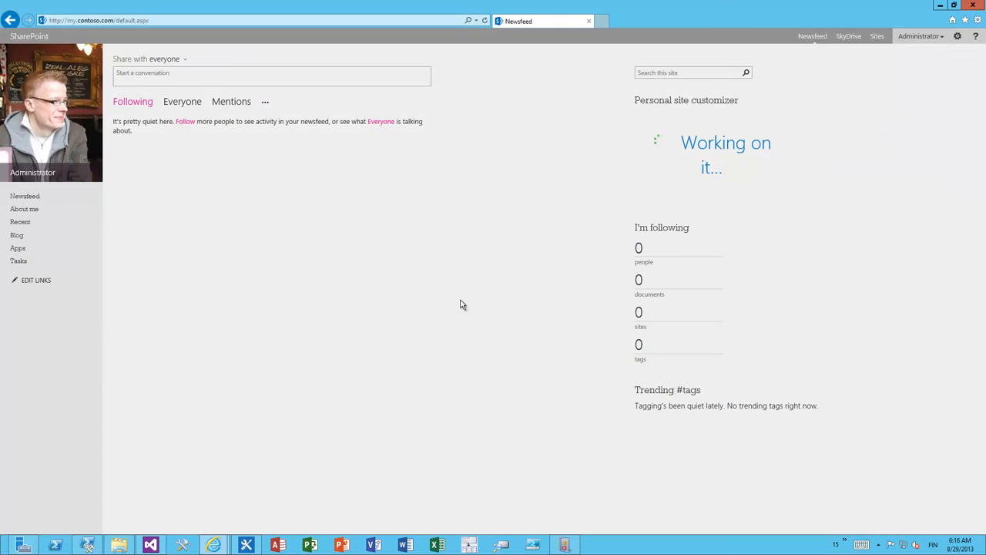
{"action": "mouse_move", "coordinate": [460, 297]}
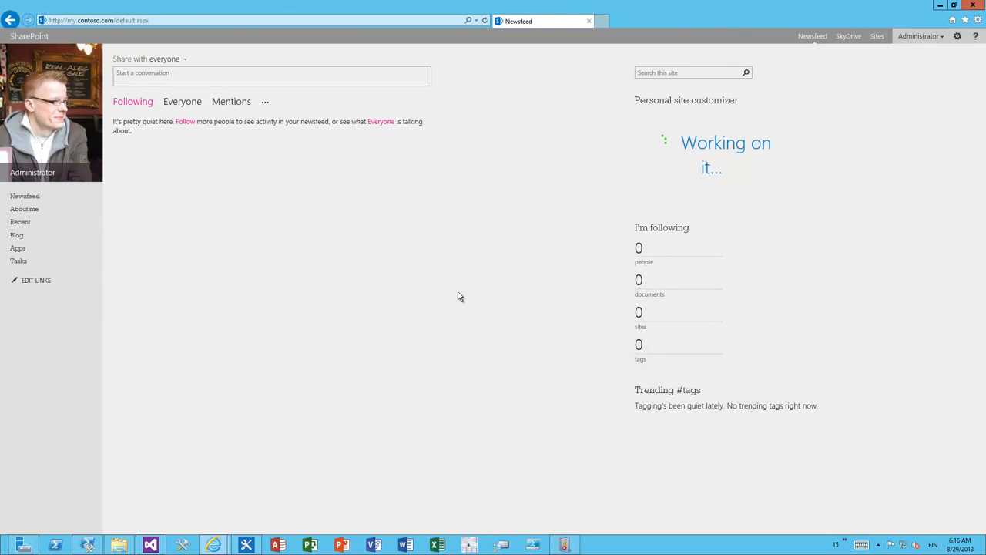